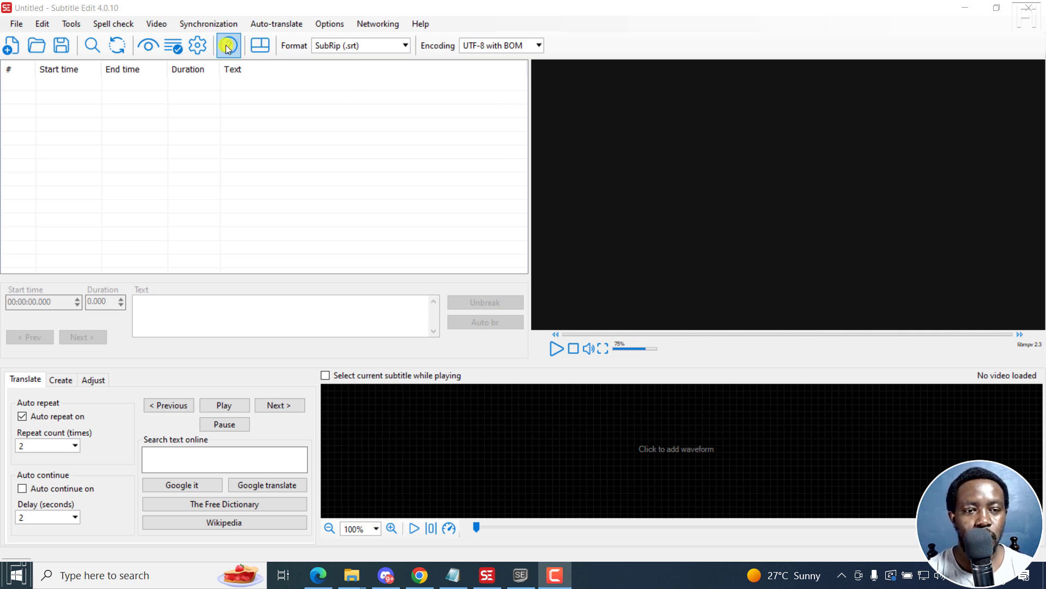
Step: Check Subtitle Edit's version information from the Help menu and dismiss it
left_click(421, 24)
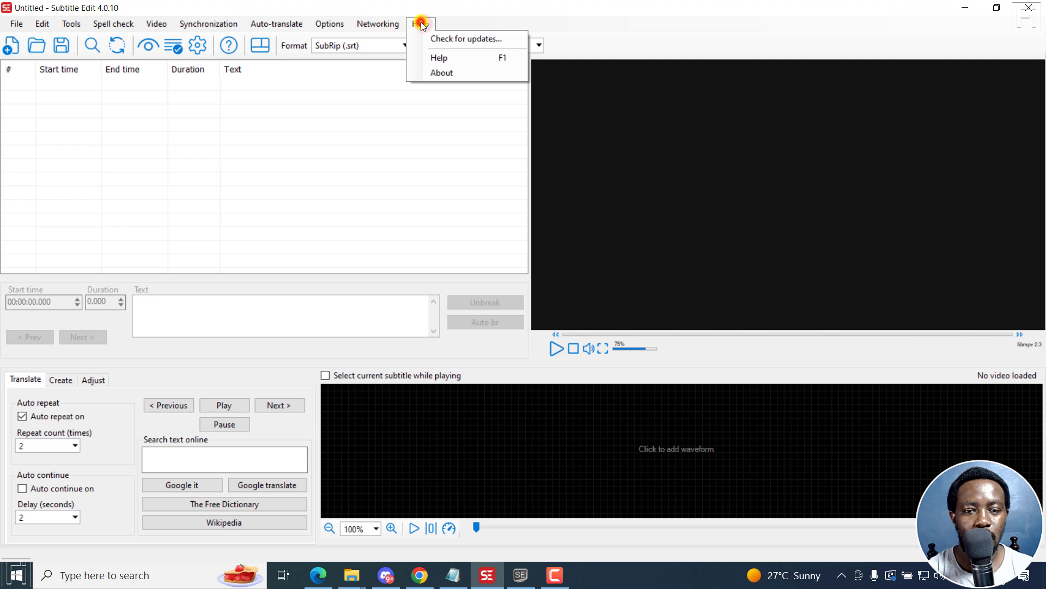
left_click(441, 72)
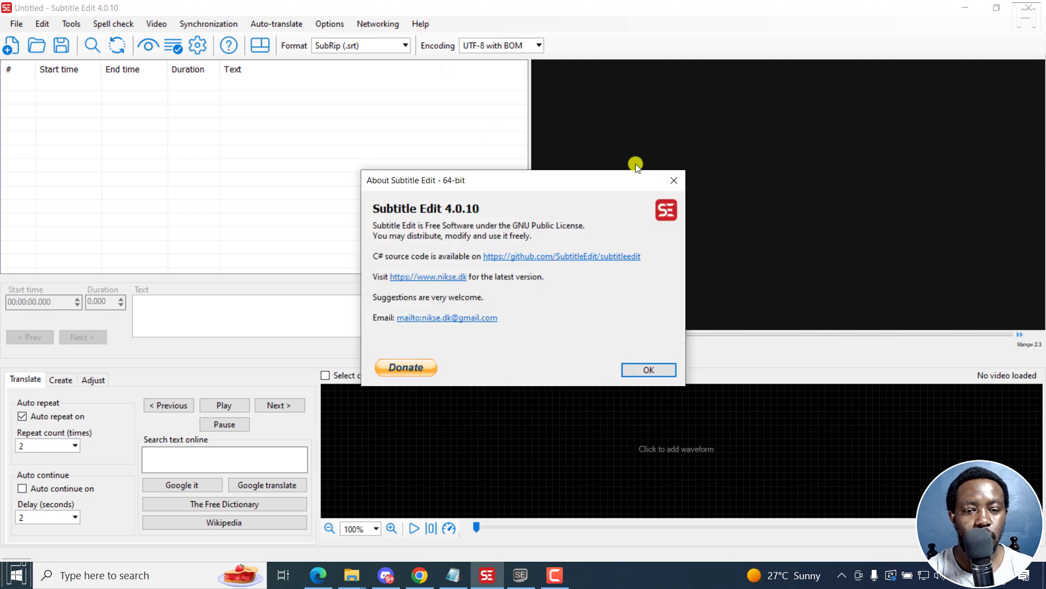
left_click(647, 369)
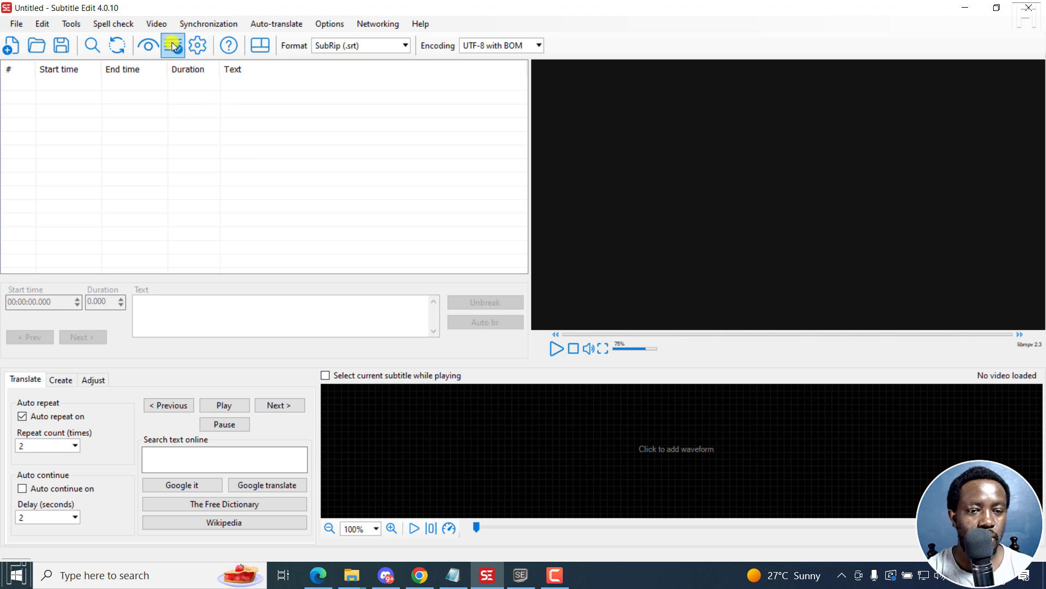
Step: Load Clip 3.mp4 from Free DaVinci Subtitles as the project video
left_click(172, 45)
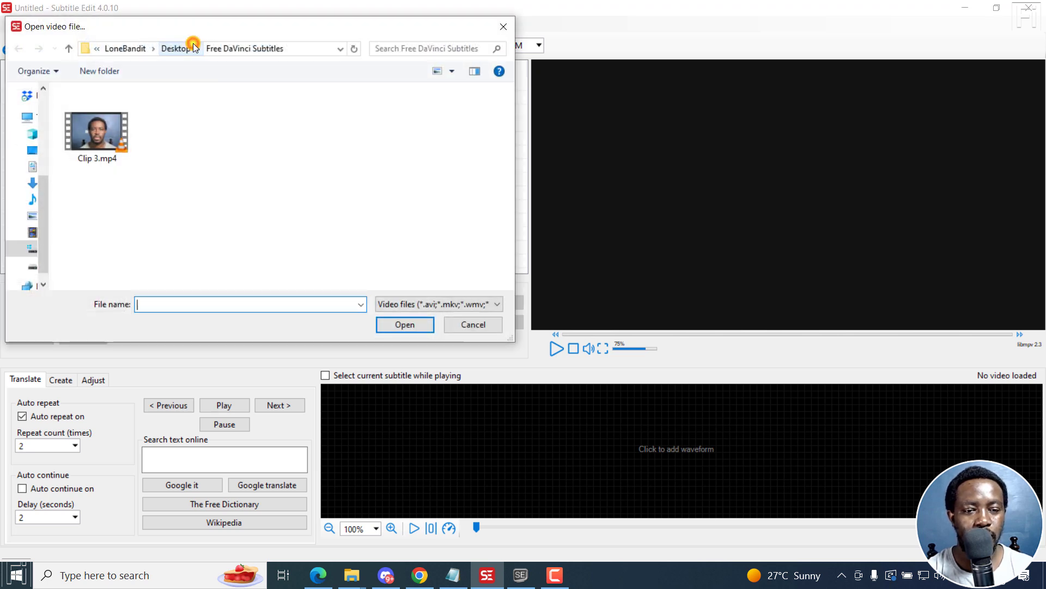
left_click(96, 125)
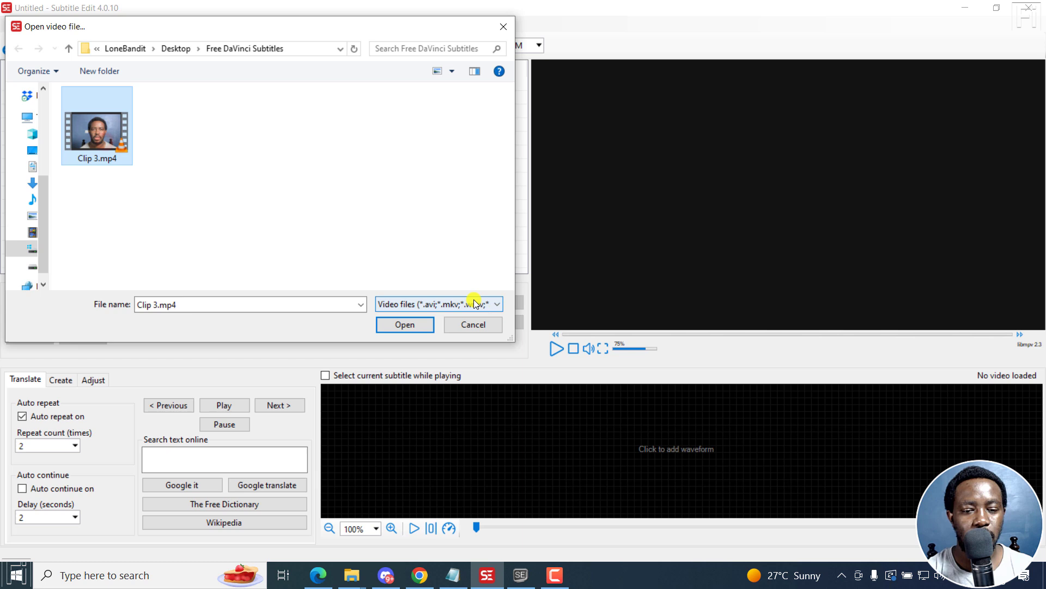
left_click(404, 325)
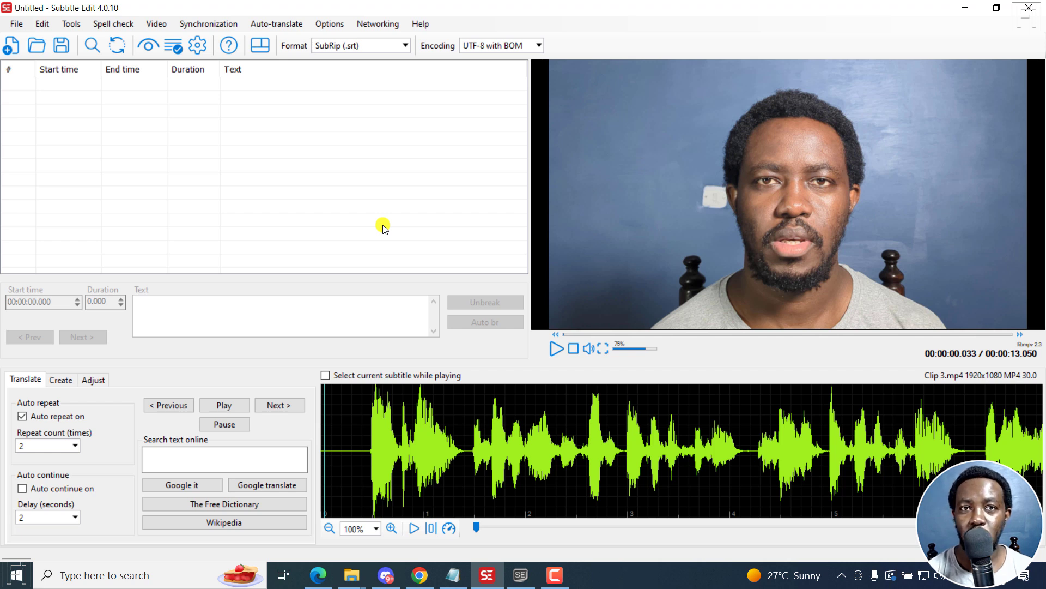
mouse_move(330, 219)
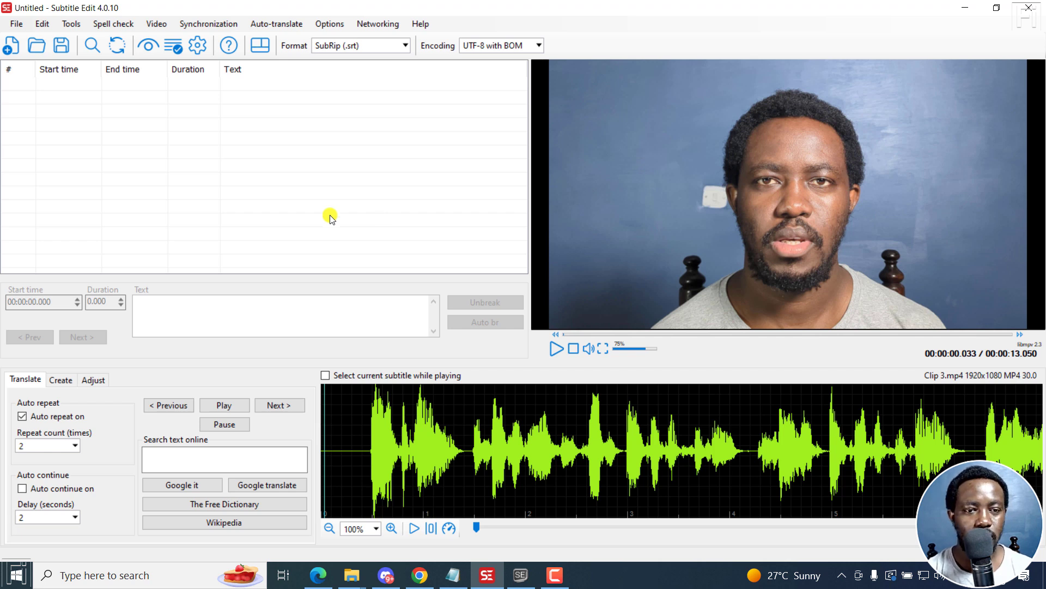
Step: Open Video > Audio to text (Whisper) to show the Whisper transcription settings
left_click(156, 24)
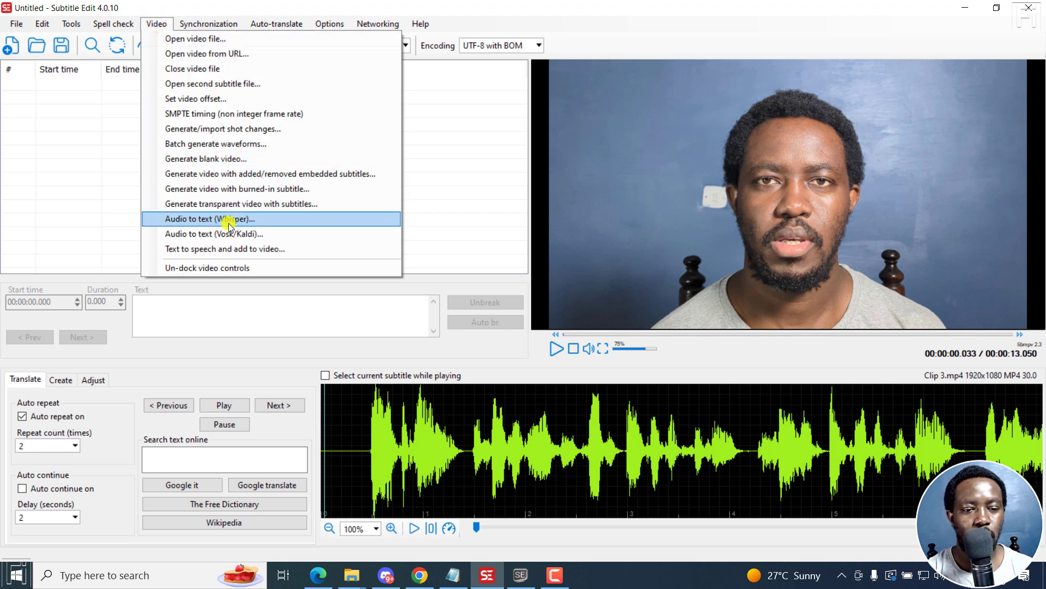
mouse_move(214, 233)
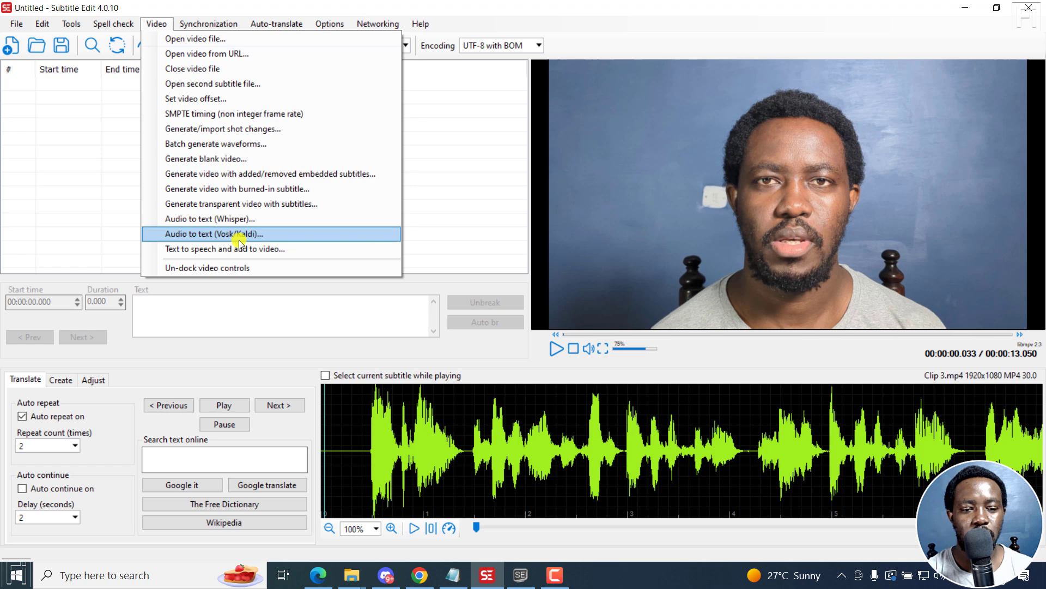
mouse_move(261, 218)
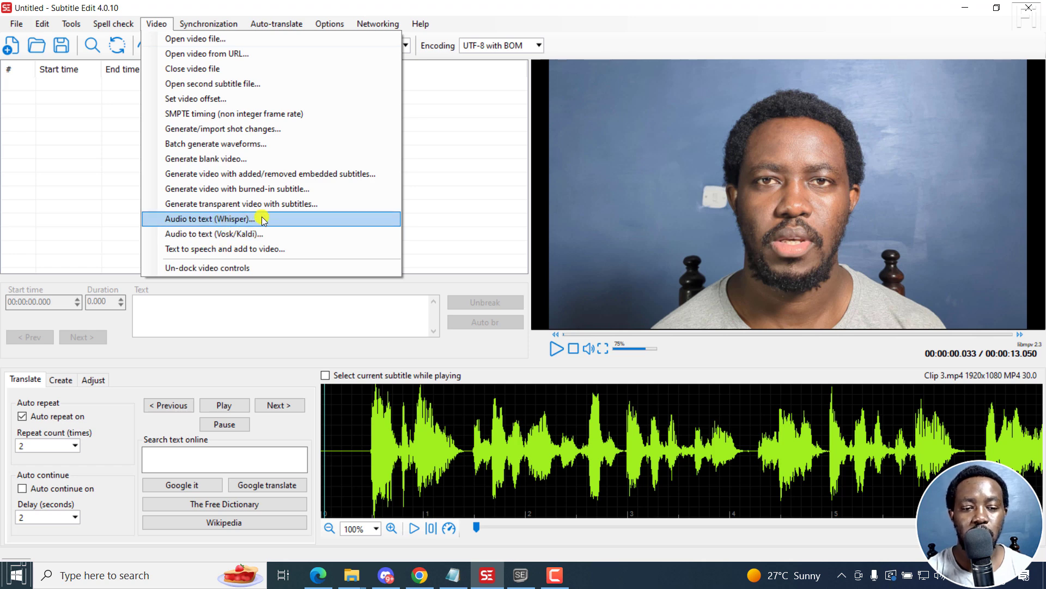
left_click(208, 218)
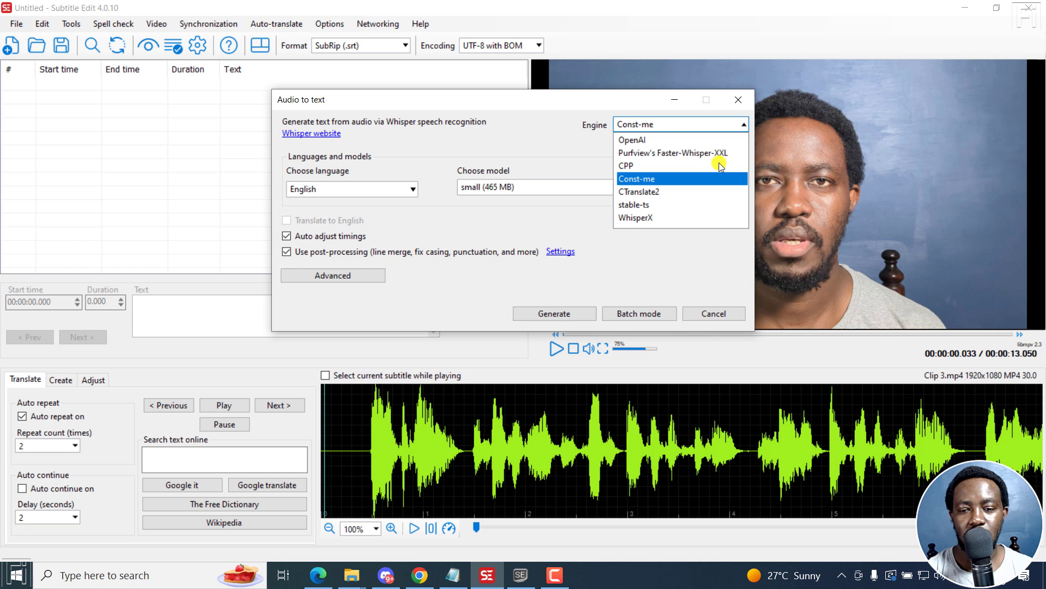
left_click(637, 178)
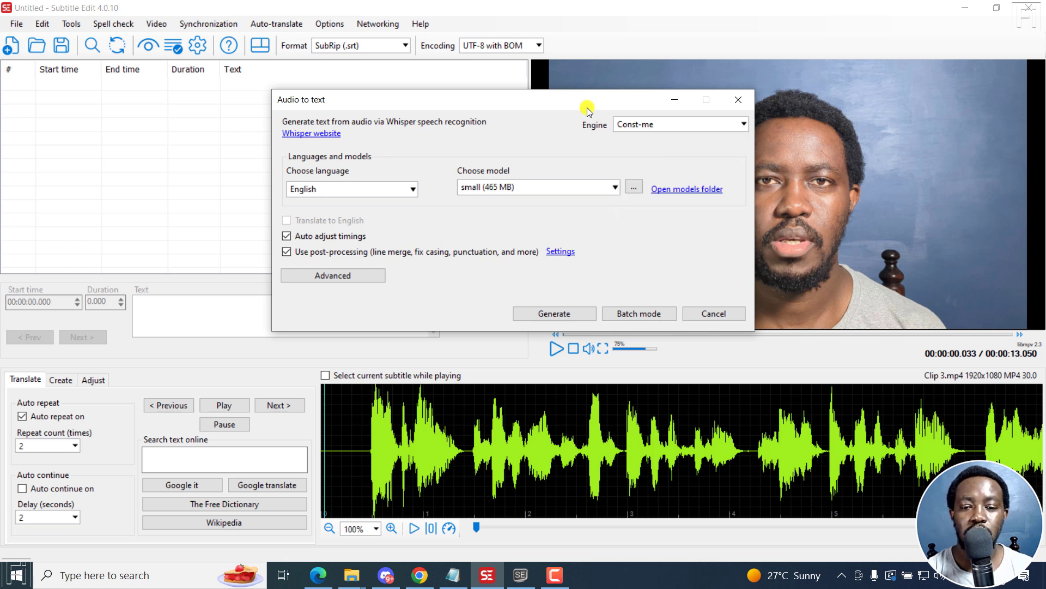
mouse_move(579, 107)
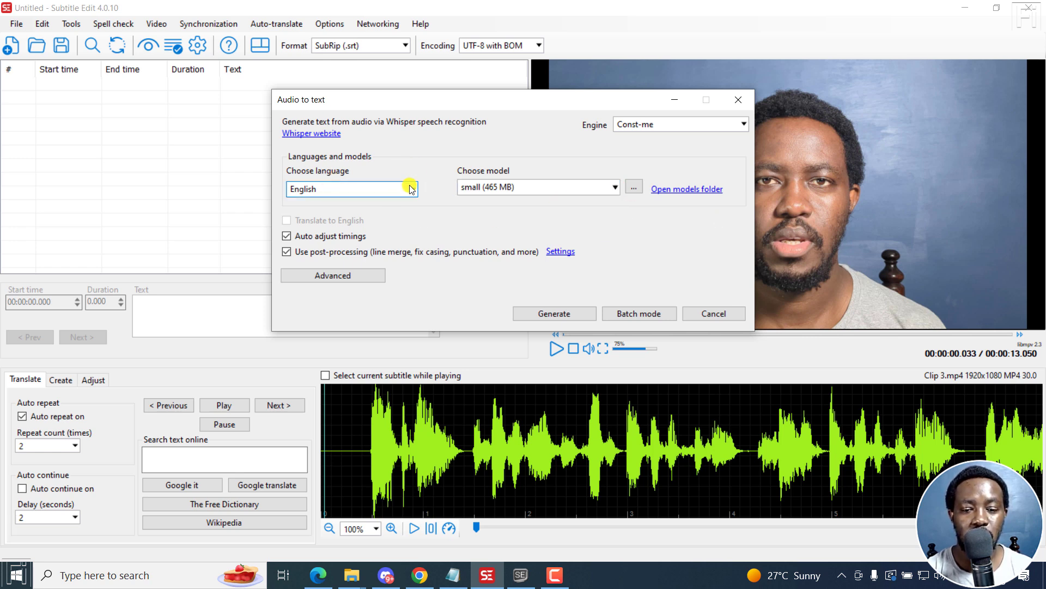
mouse_move(655, 216)
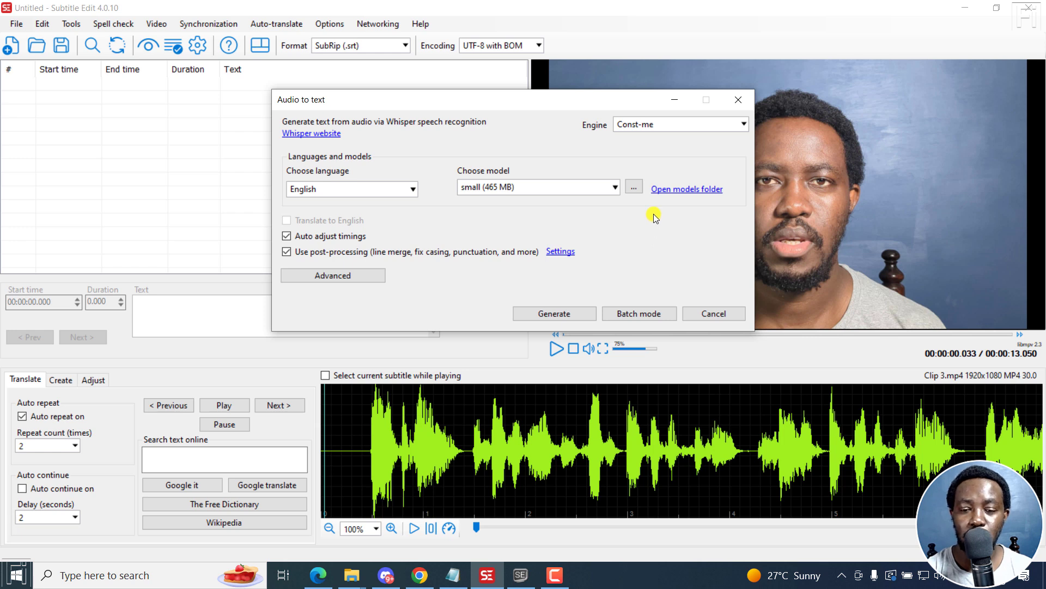
left_click(633, 188)
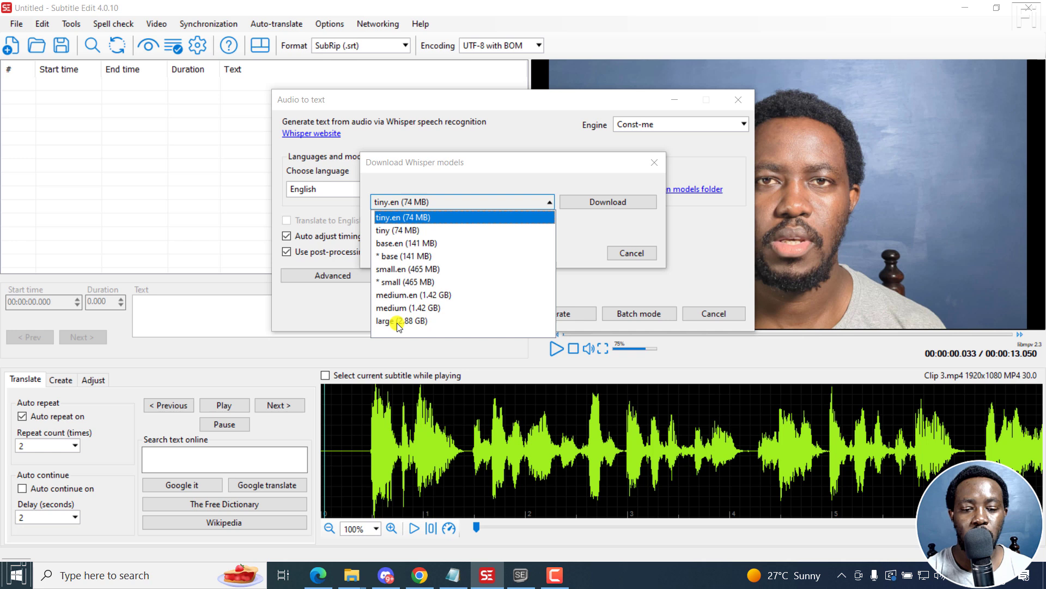
mouse_move(451, 327)
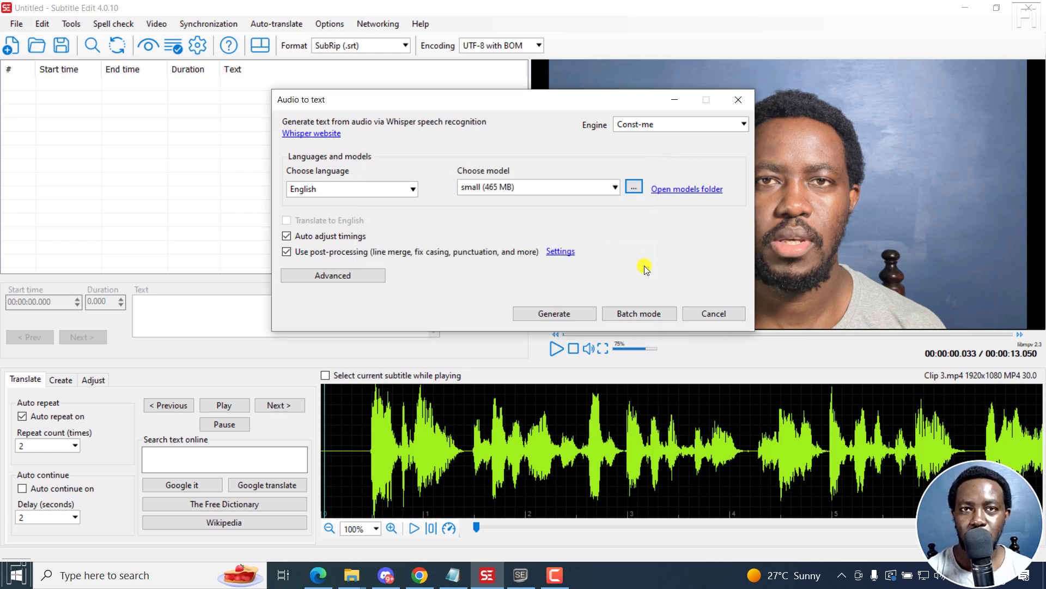
left_click(554, 313)
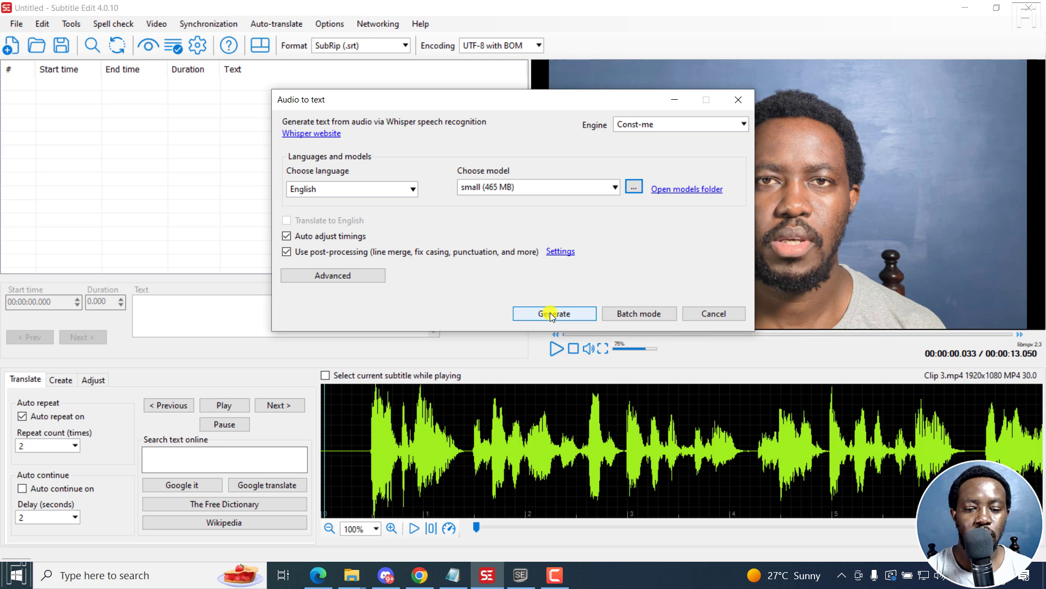
left_click(553, 313)
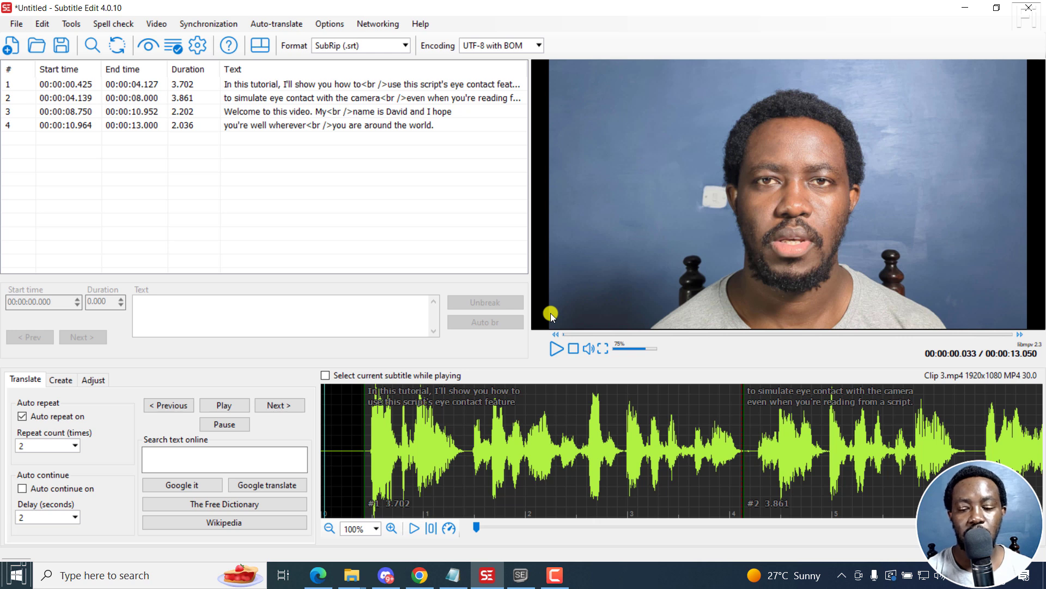
mouse_move(337, 77)
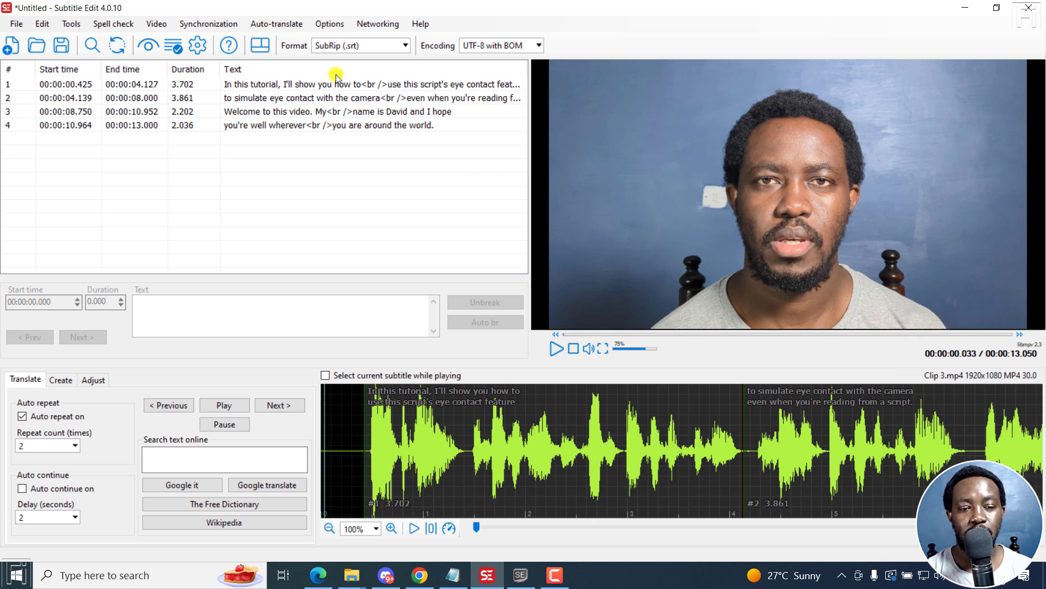
mouse_move(339, 146)
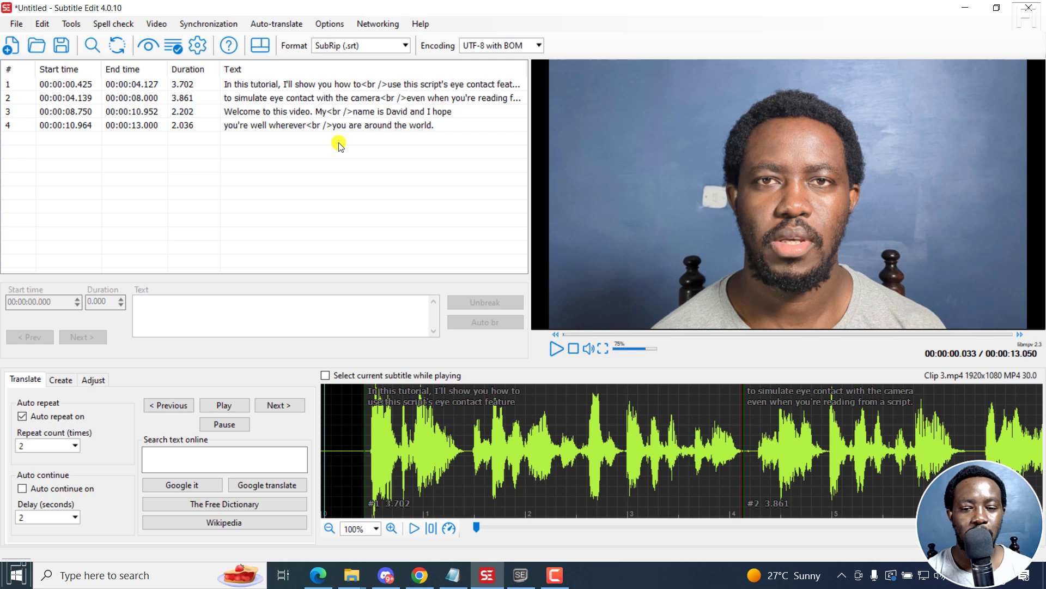
left_click(300, 84)
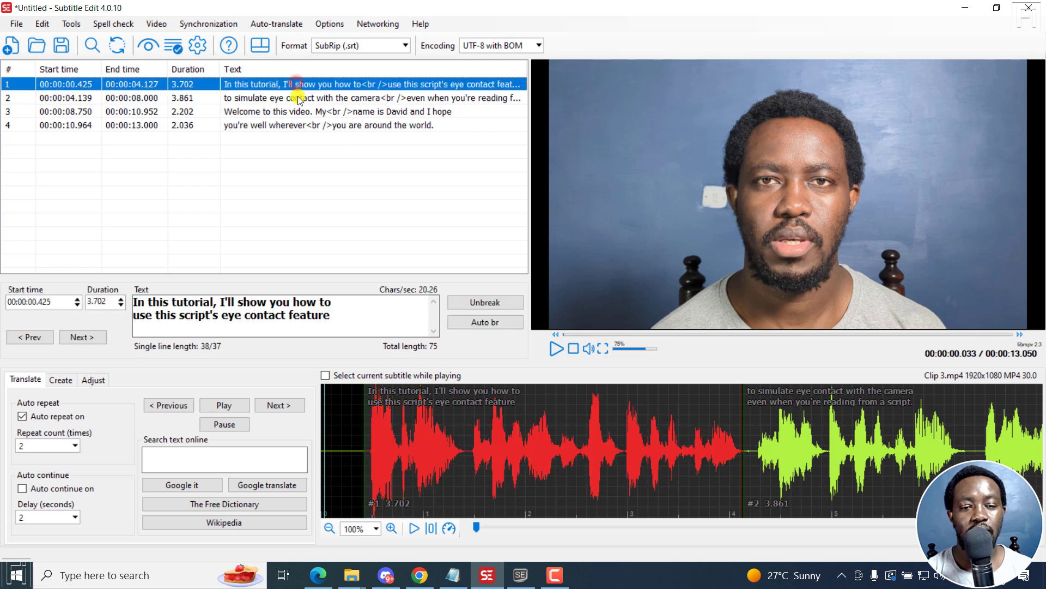
left_click(300, 111)
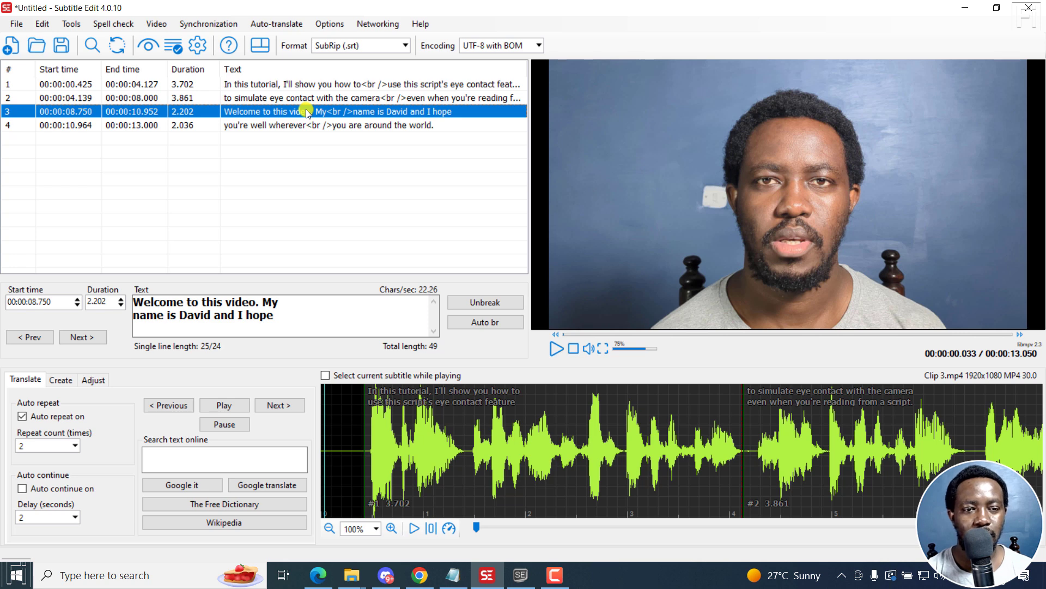
Step: Open File > Export > Plain text to preview the subtitle lines as text
left_click(15, 23)
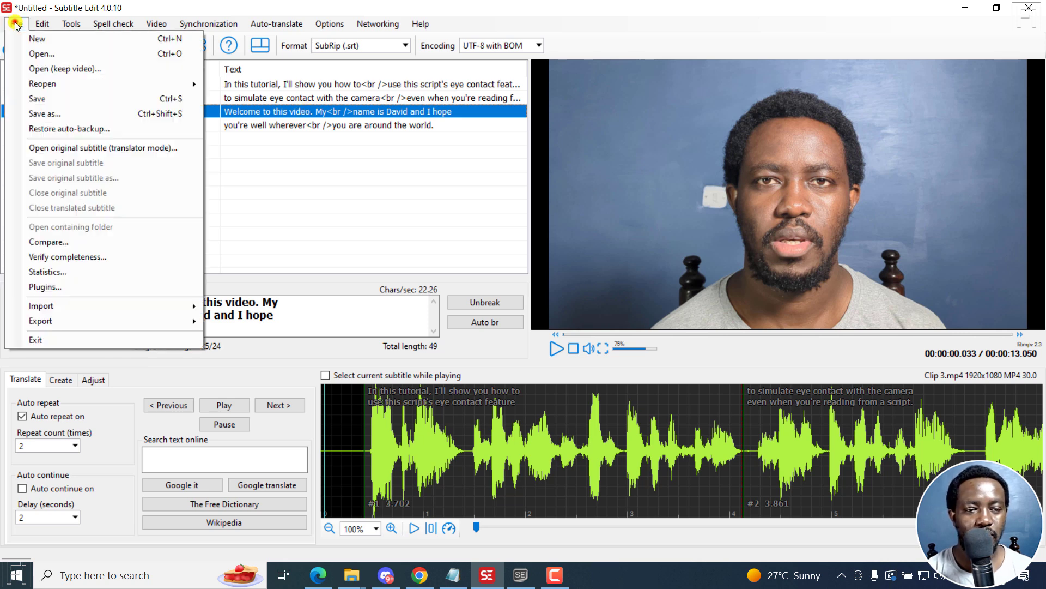
left_click(40, 321)
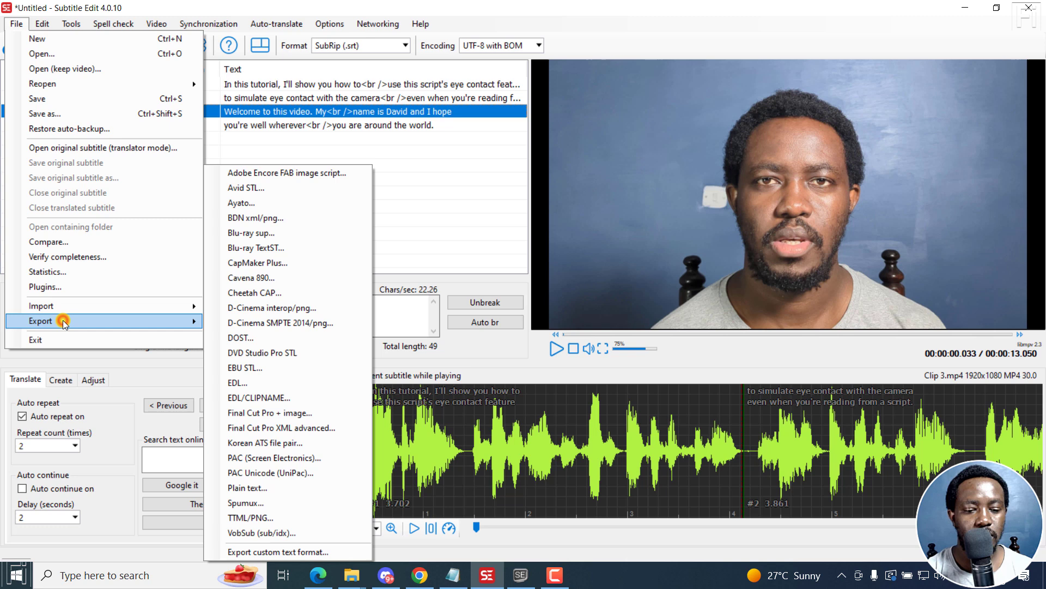
left_click(249, 488)
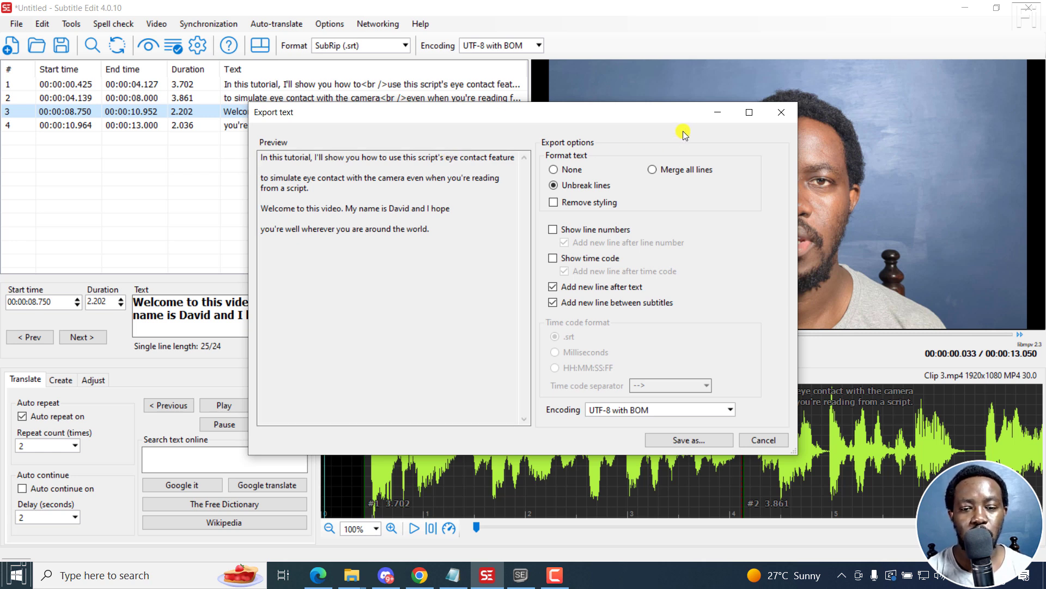
Step: Select Merge all lines and Remove styling, leaving line numbers off
left_click(652, 169)
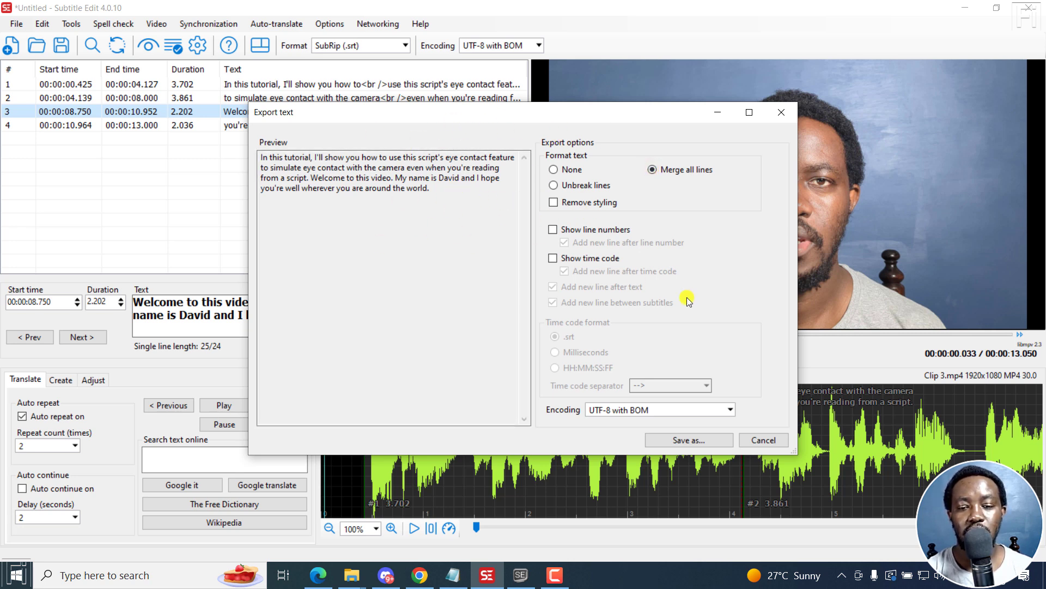
mouse_move(754, 247)
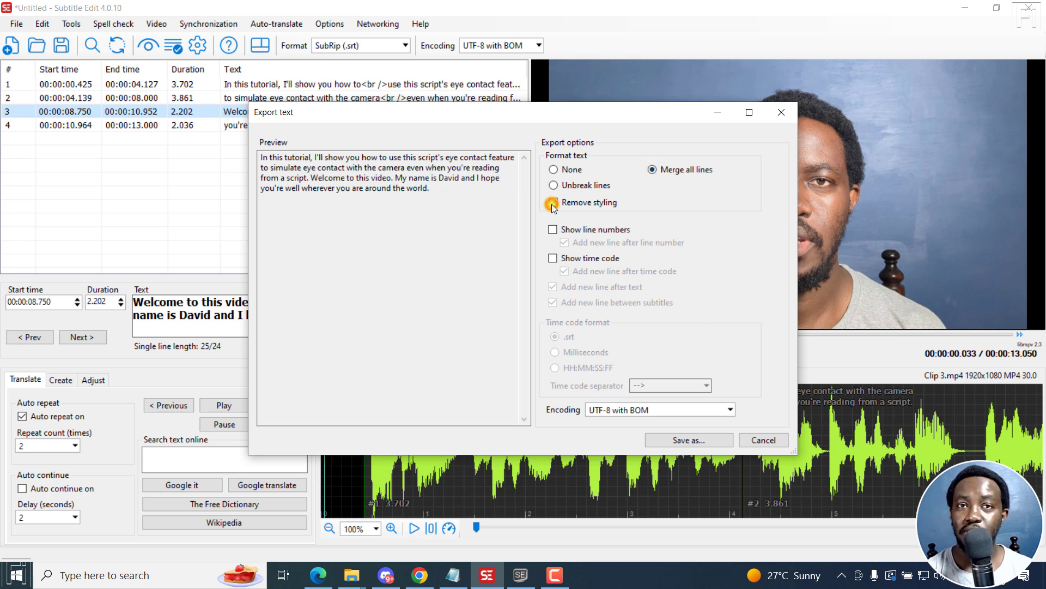
left_click(553, 202)
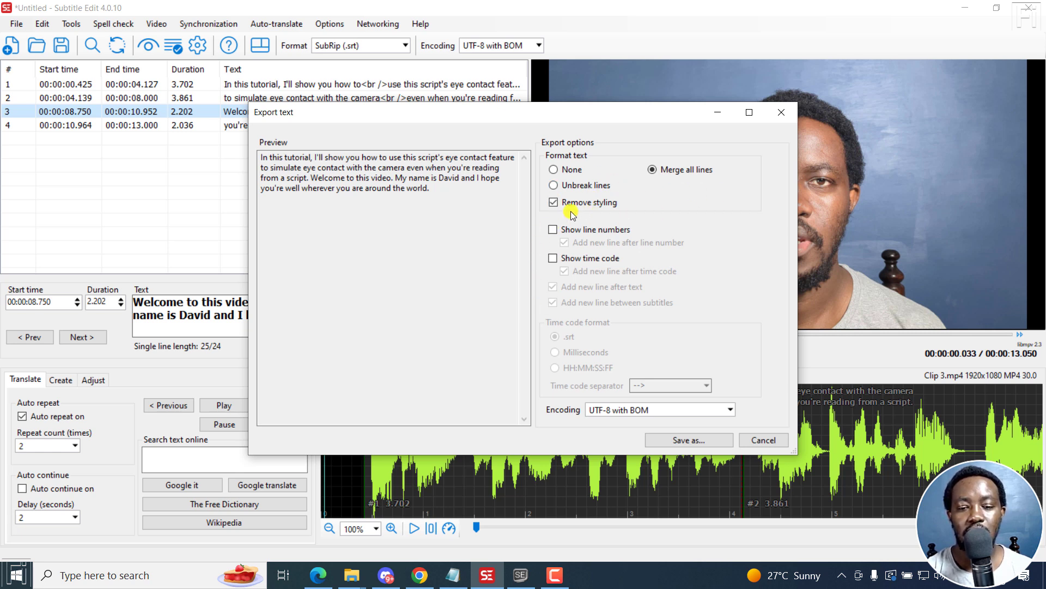
left_click(553, 229)
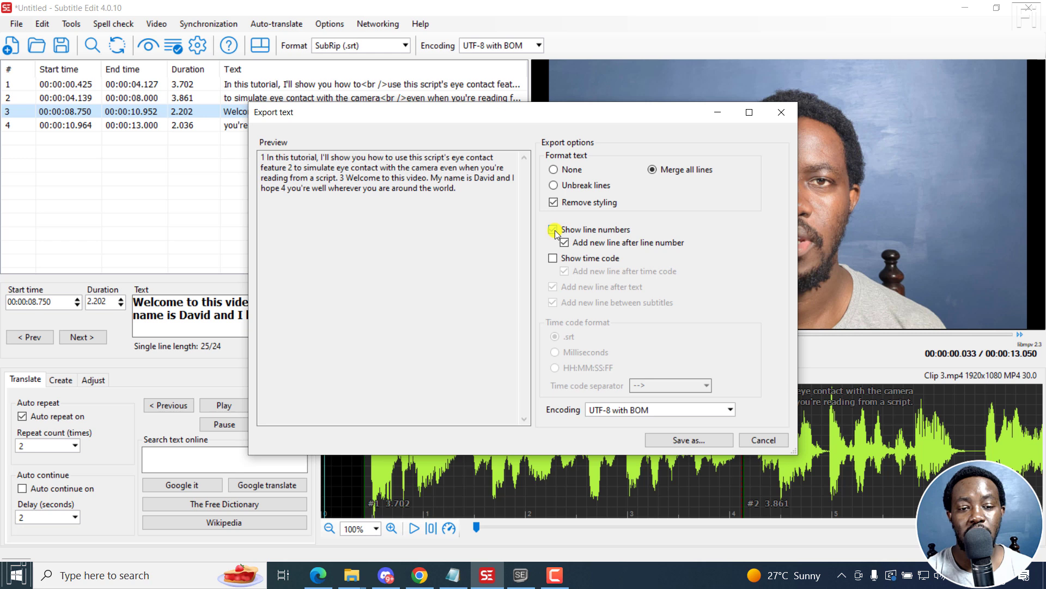
left_click(554, 228)
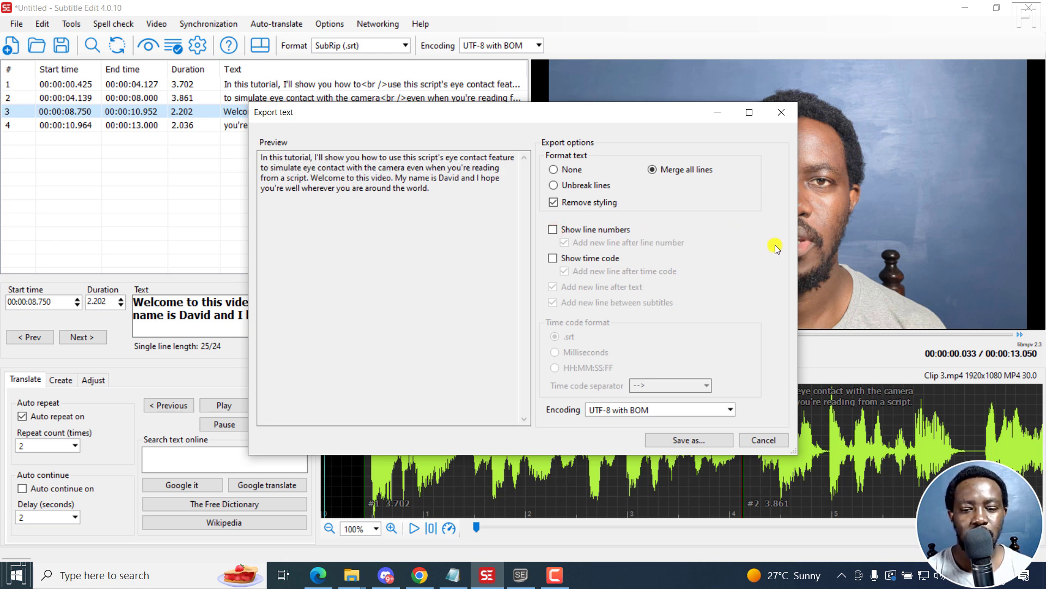
mouse_move(663, 234)
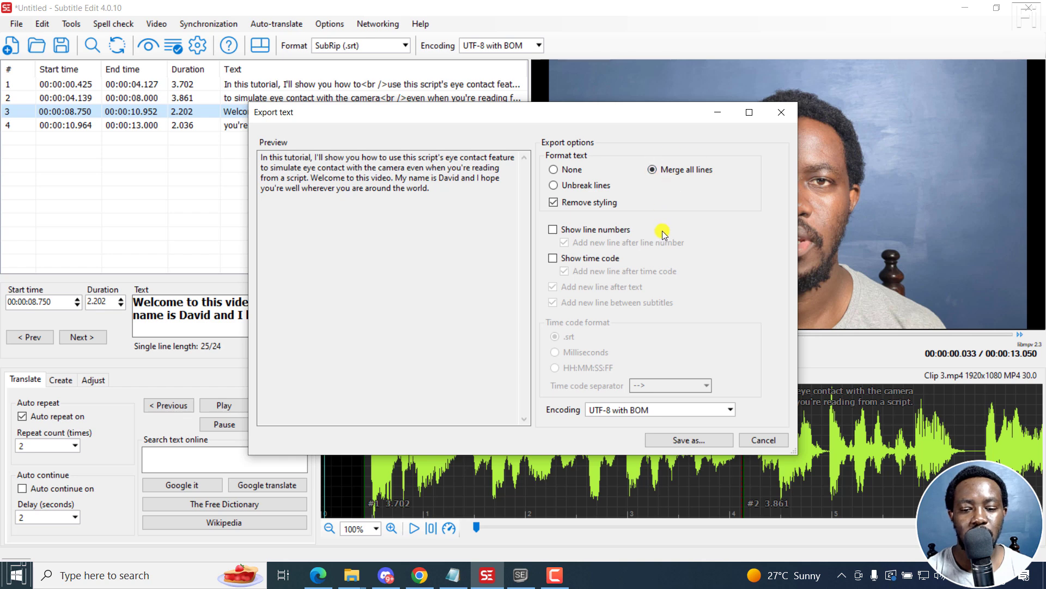
left_click(731, 409)
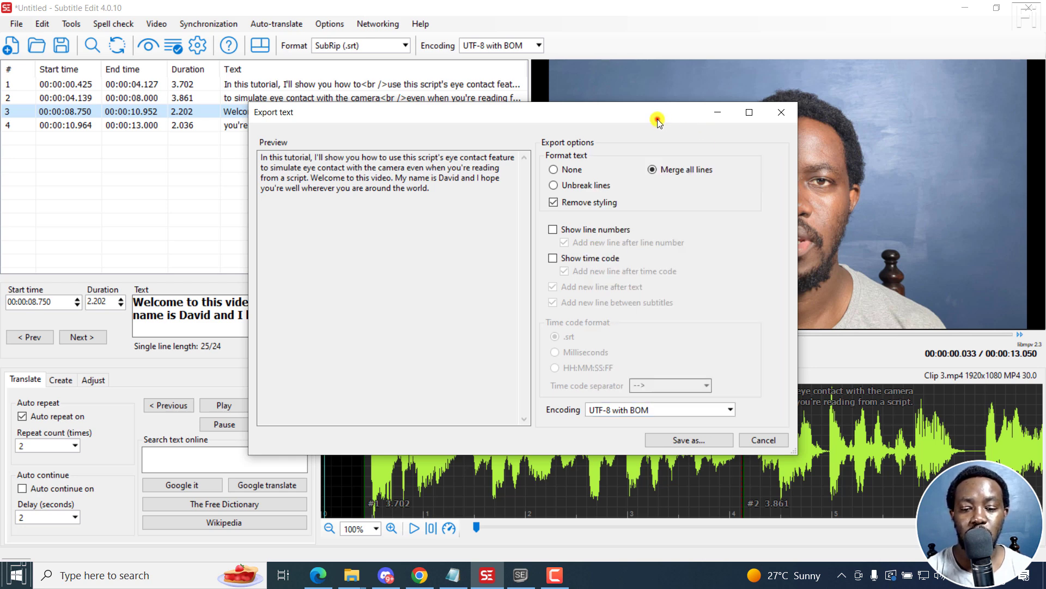
mouse_move(598, 428)
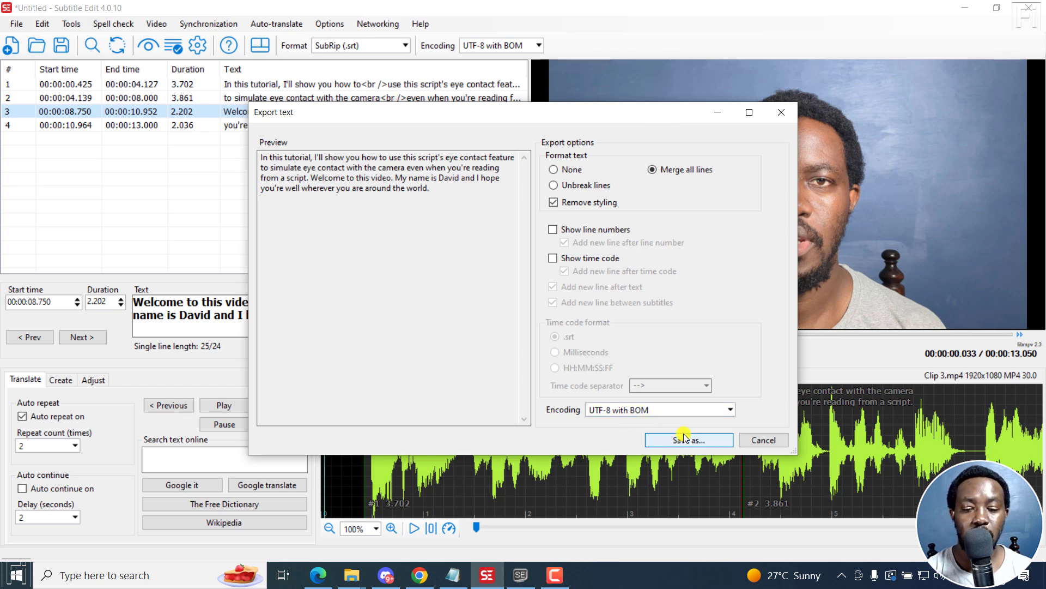
Step: Save the export as 'clip 3 - Whisper' in Free DaVinci Subtitles
left_click(688, 439)
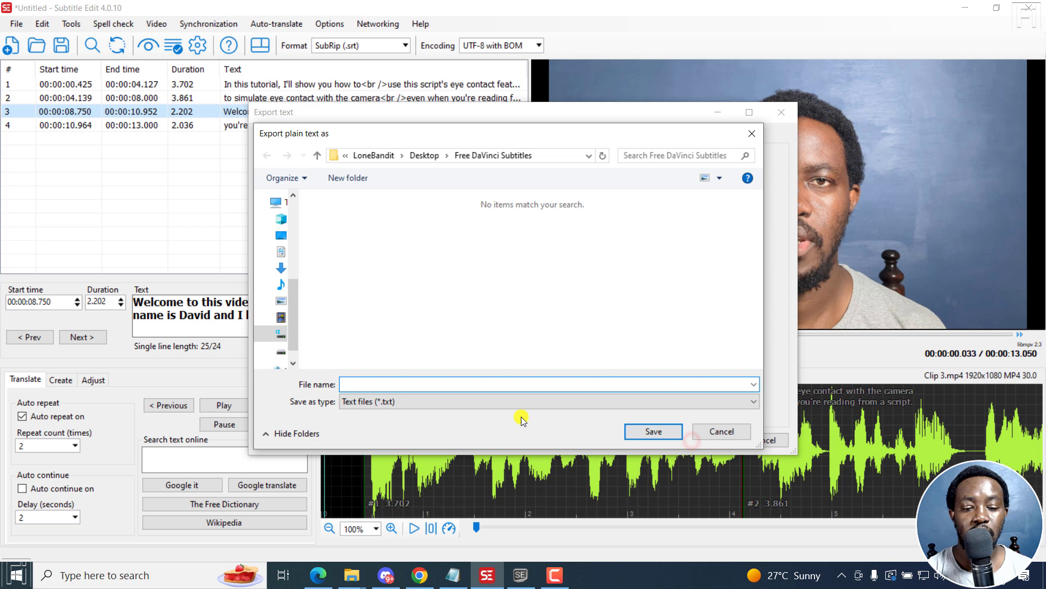
left_click(547, 384)
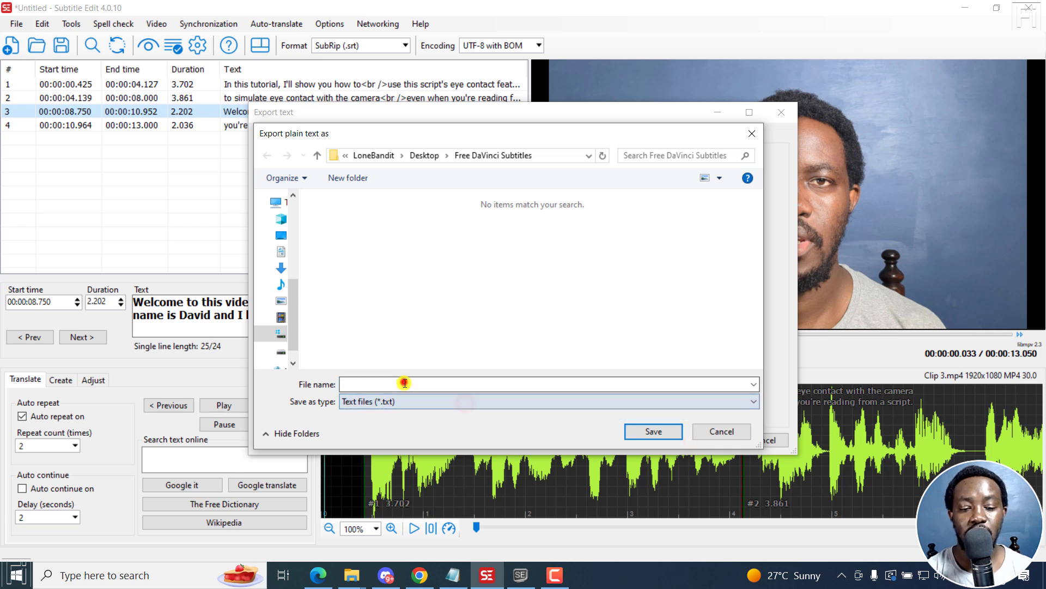
type("clip 3 - Whisper")
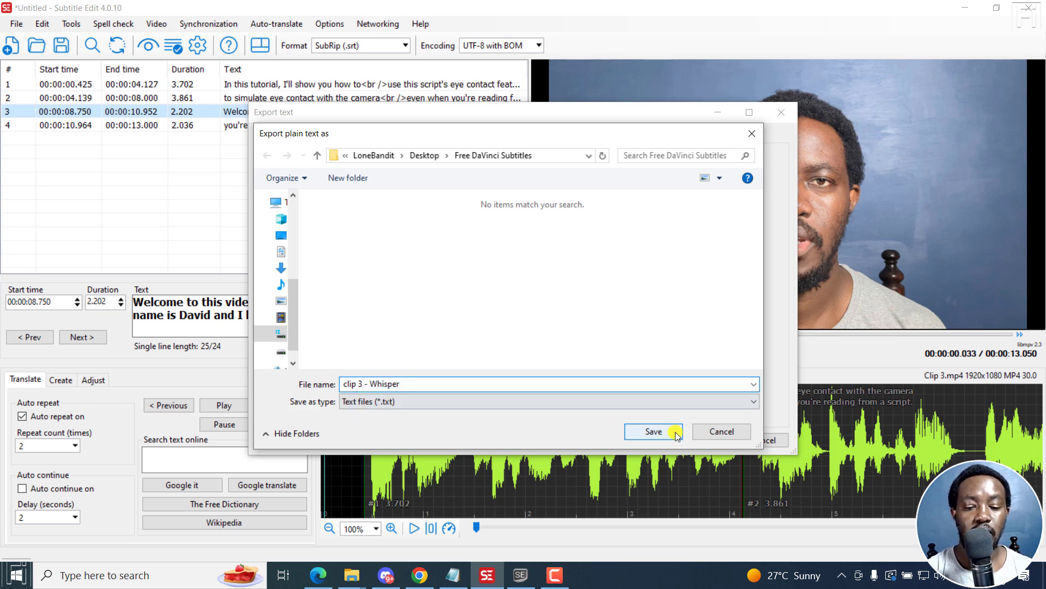
left_click(652, 431)
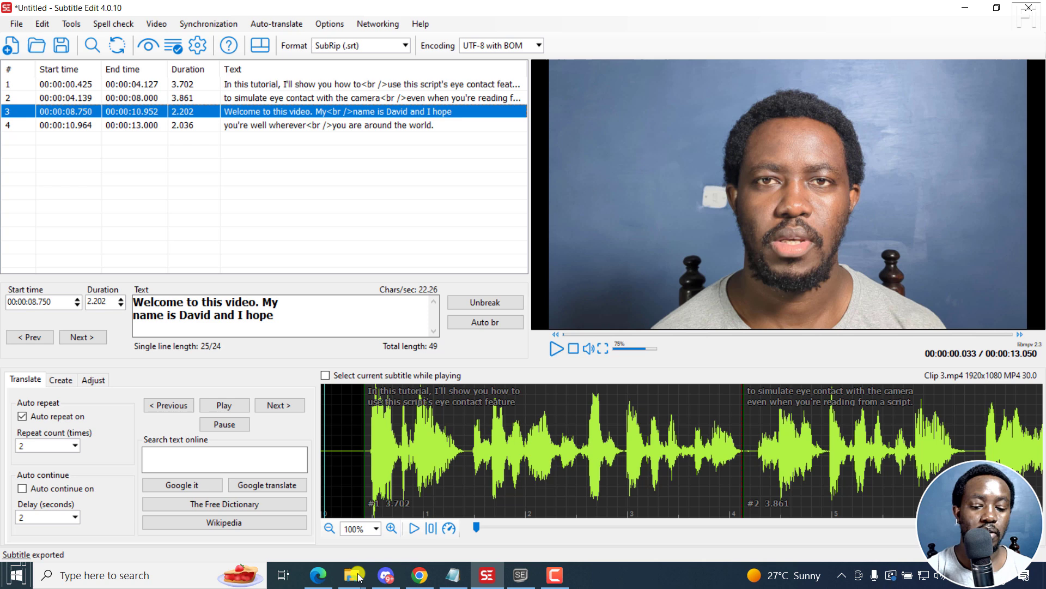
Step: Open clip 3 - Whisper.txt from File Explorer to read the one-paragraph transcript
left_click(351, 574)
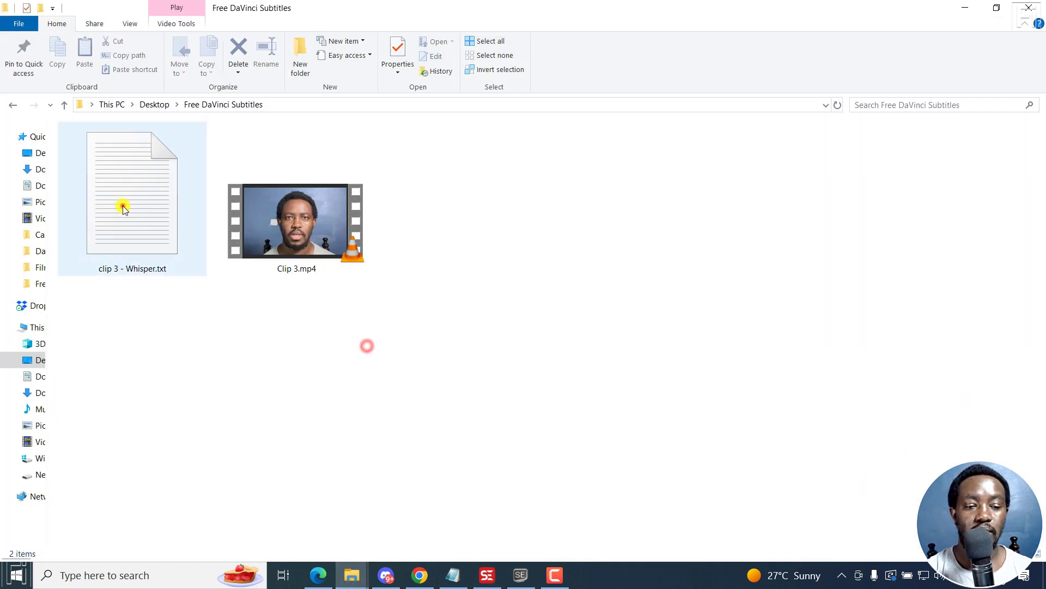
double_click(131, 192)
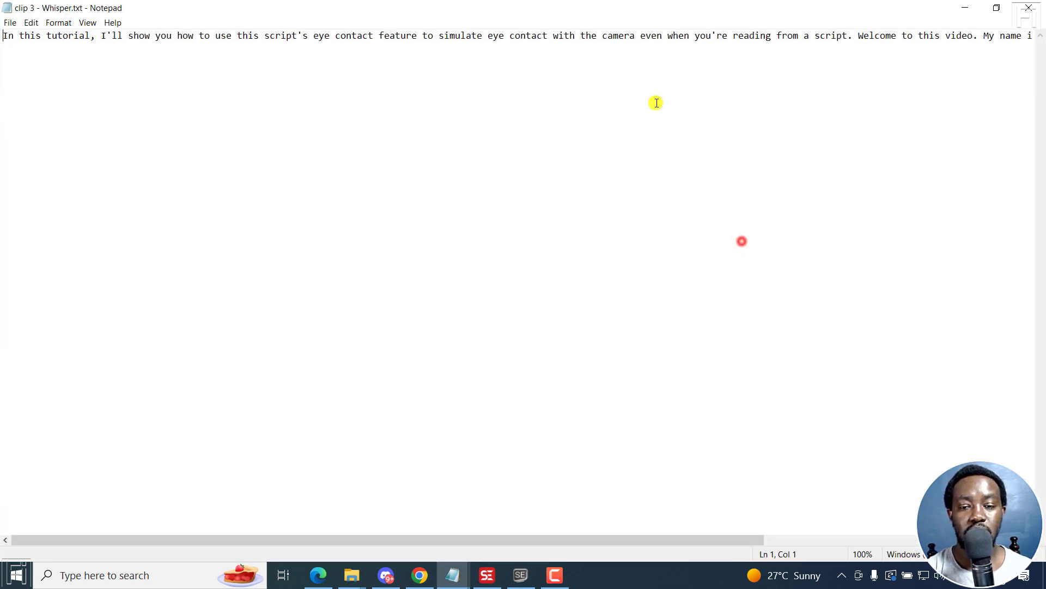
left_click(856, 35)
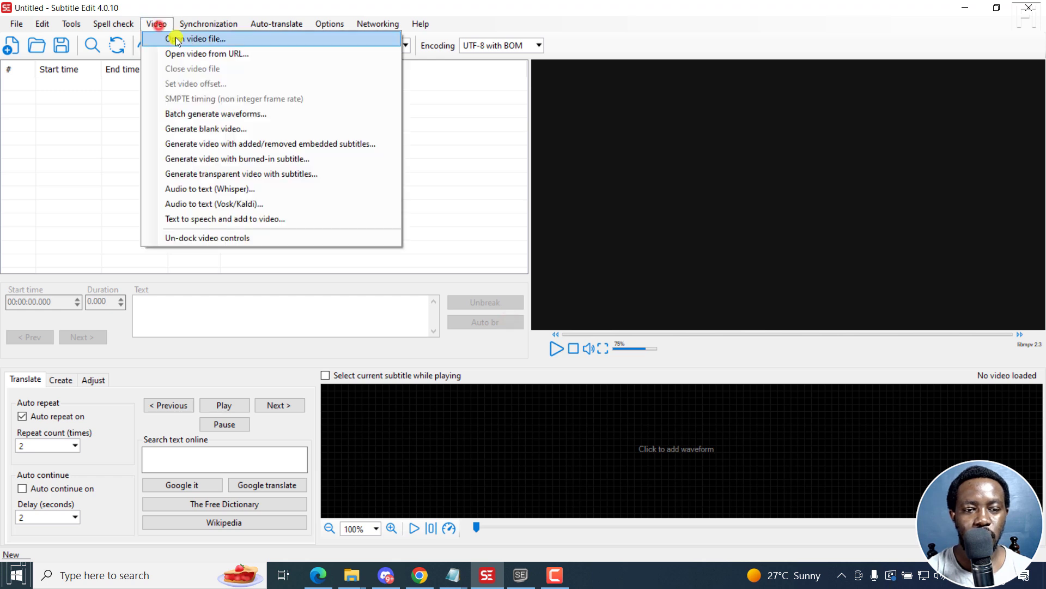
Step: Load Clip 3.mp4 into the fresh project as its video
left_click(199, 38)
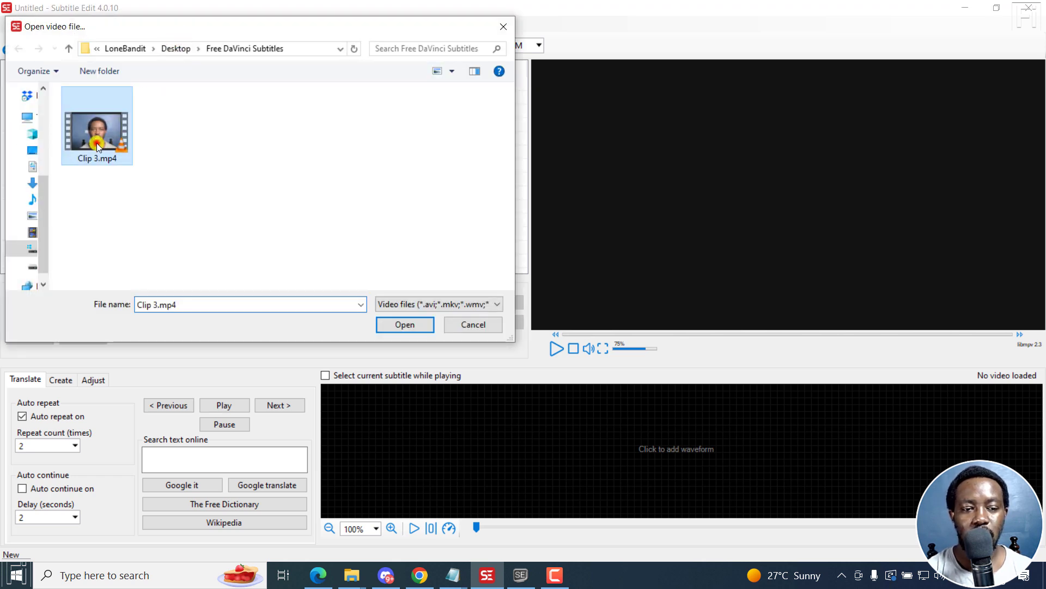
left_click(404, 324)
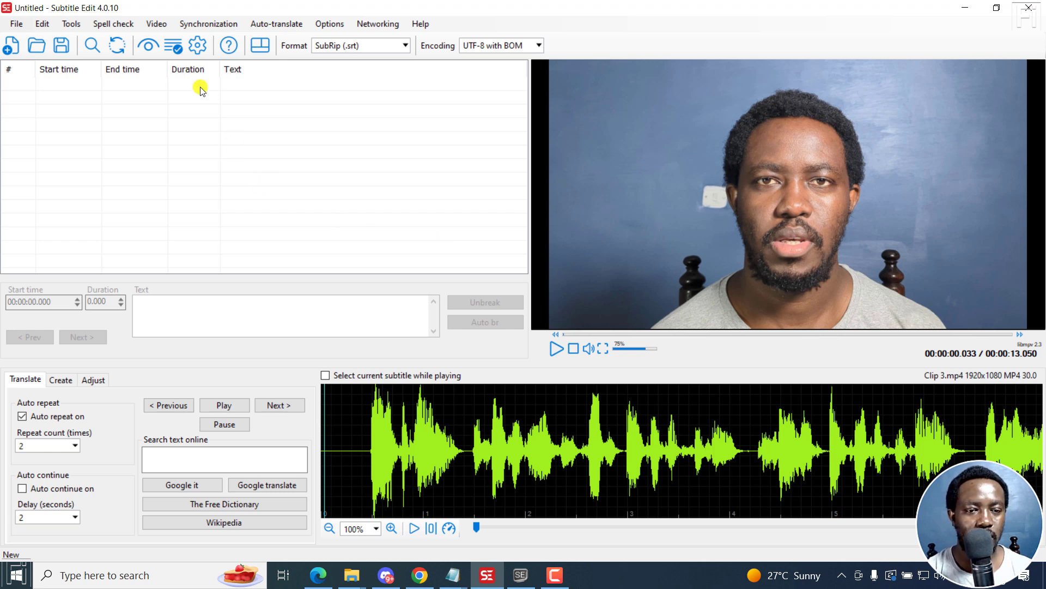
Step: Transcribe with Vosk model vosk-model-en-us-0.22-lgraph after browsing and cancelling the model list
left_click(156, 24)
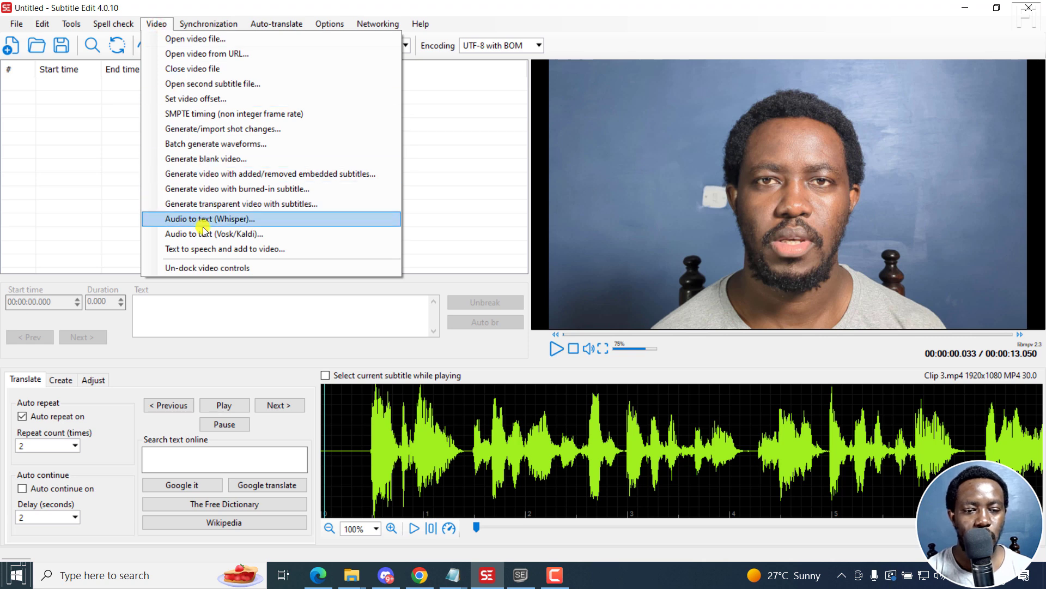
mouse_move(214, 234)
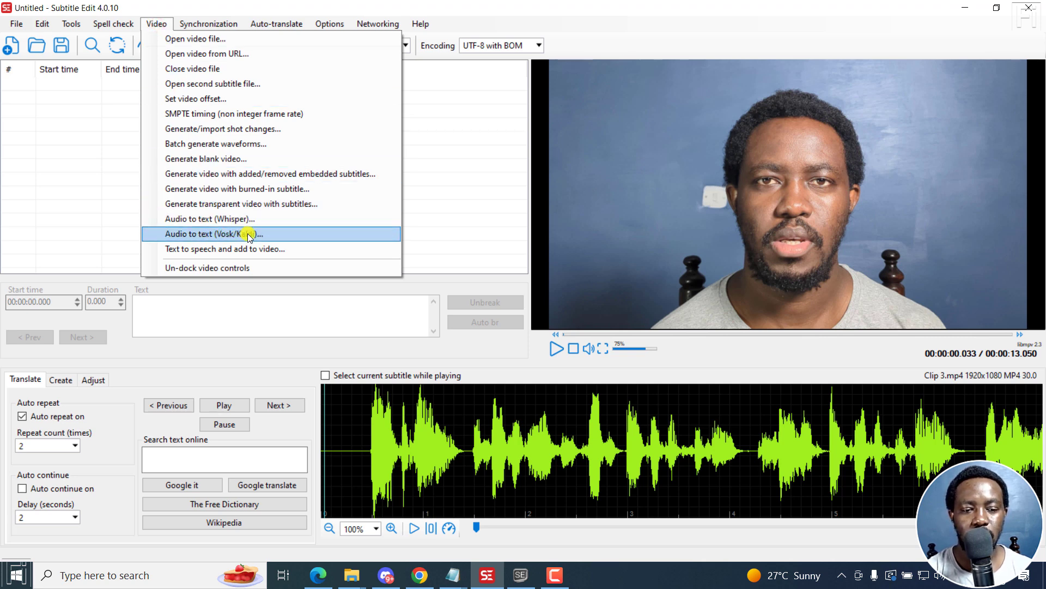
left_click(213, 234)
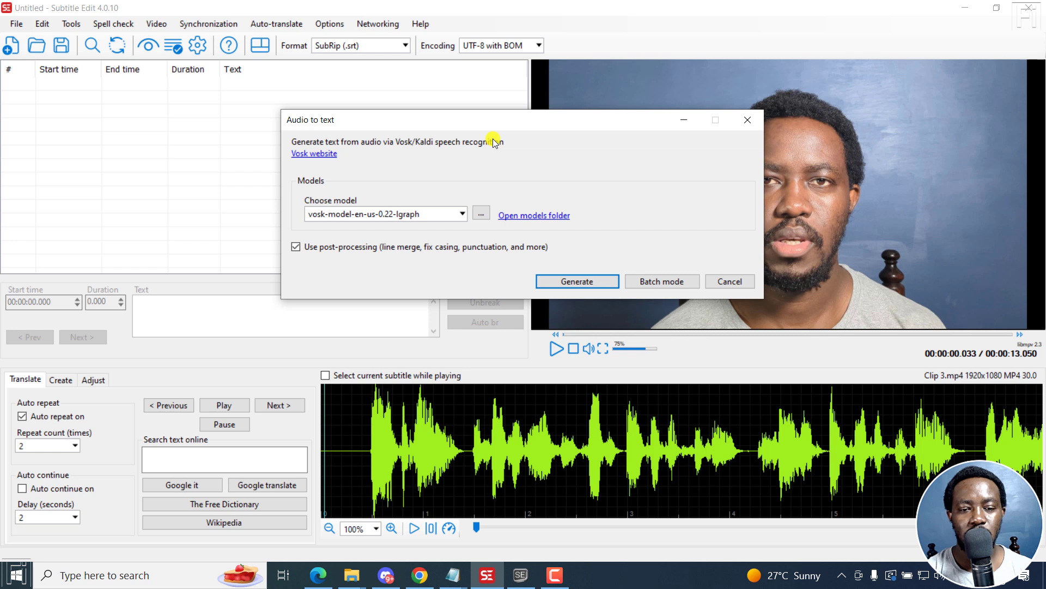
mouse_move(427, 160)
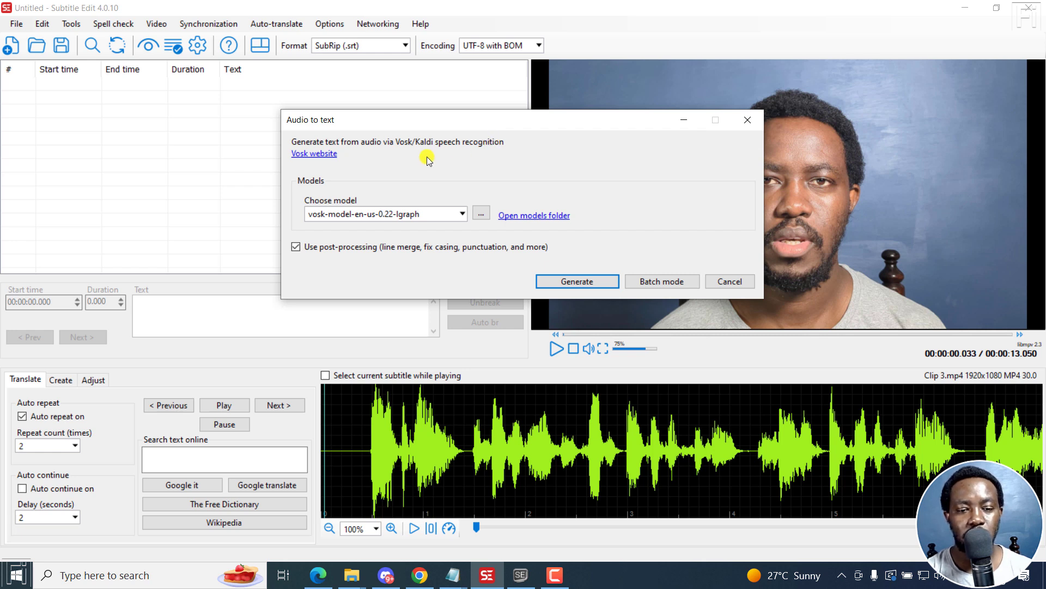
left_click(480, 214)
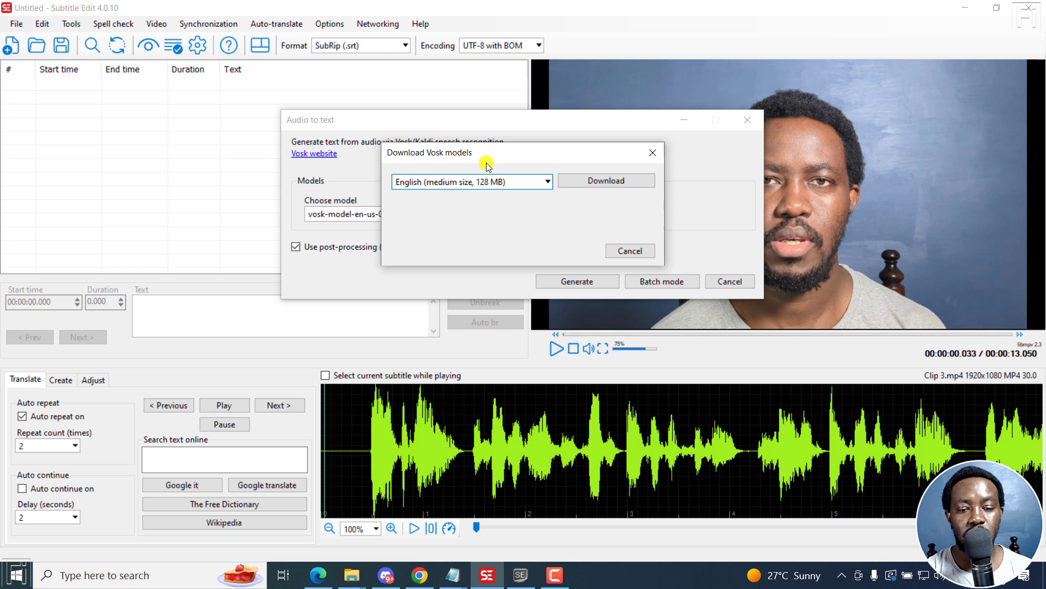
left_click(652, 152)
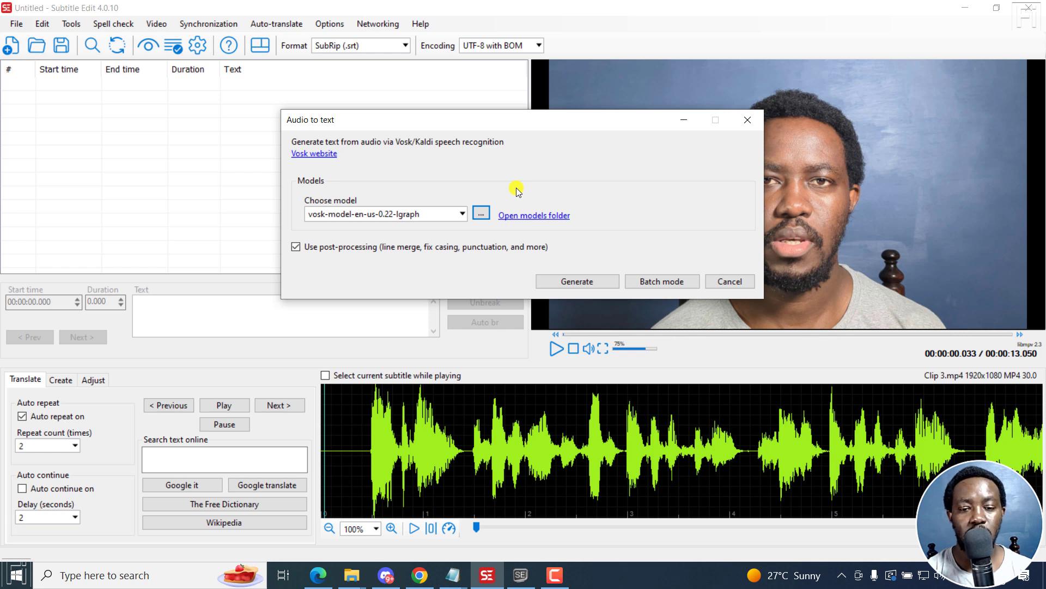
left_click(576, 281)
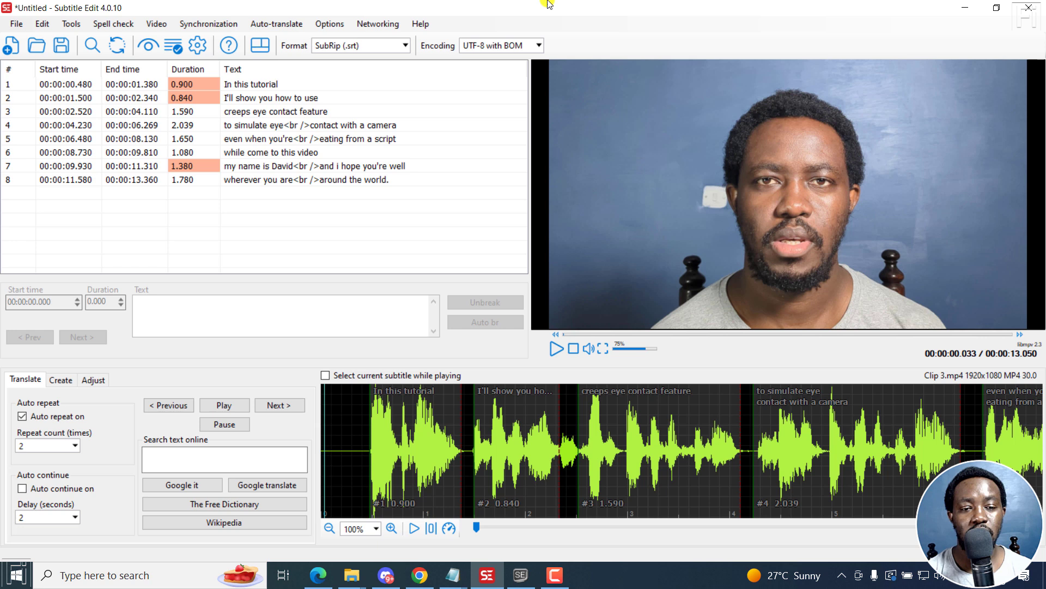
mouse_move(347, 166)
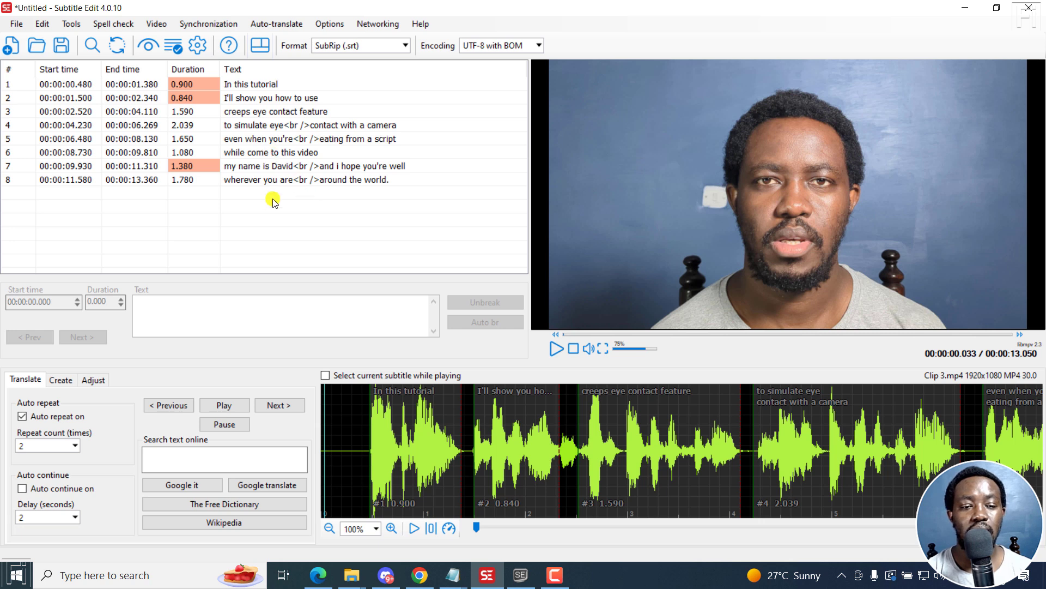
Step: Review the first Vosk subtitle line in the editor and open the File menu
left_click(251, 84)
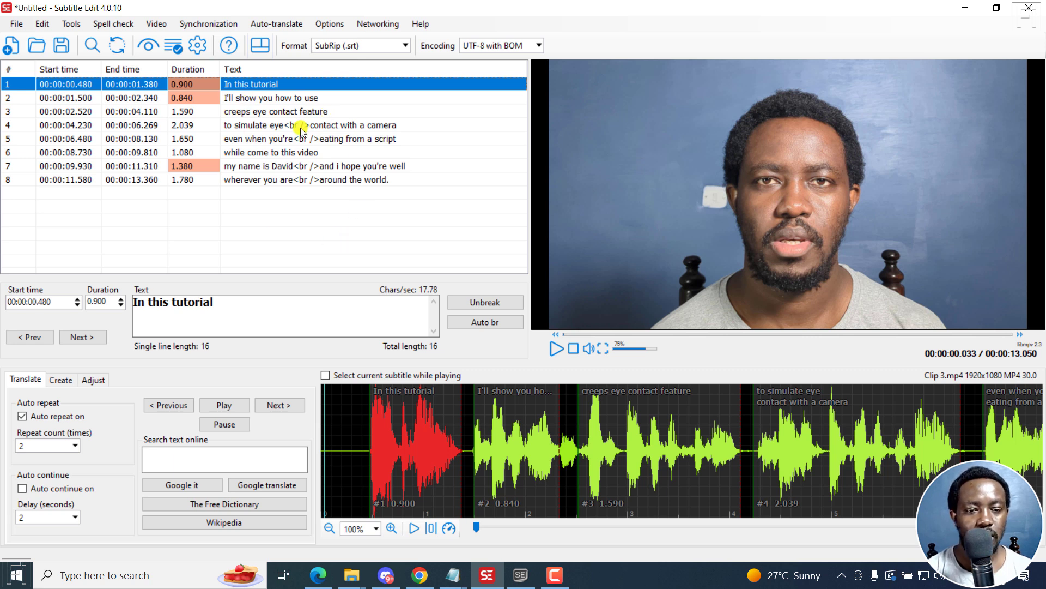
mouse_move(282, 128)
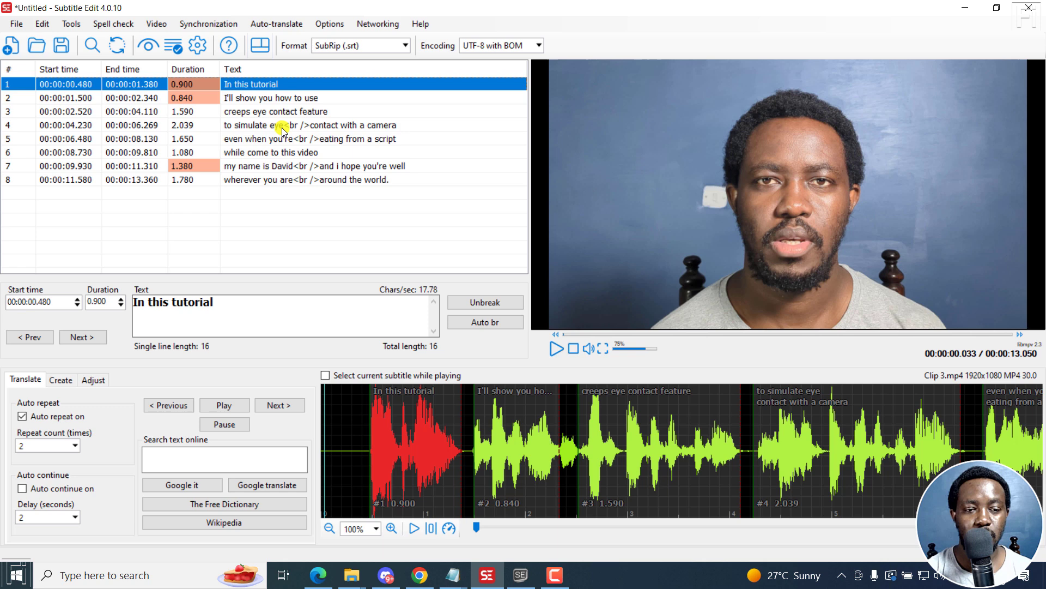
left_click(16, 24)
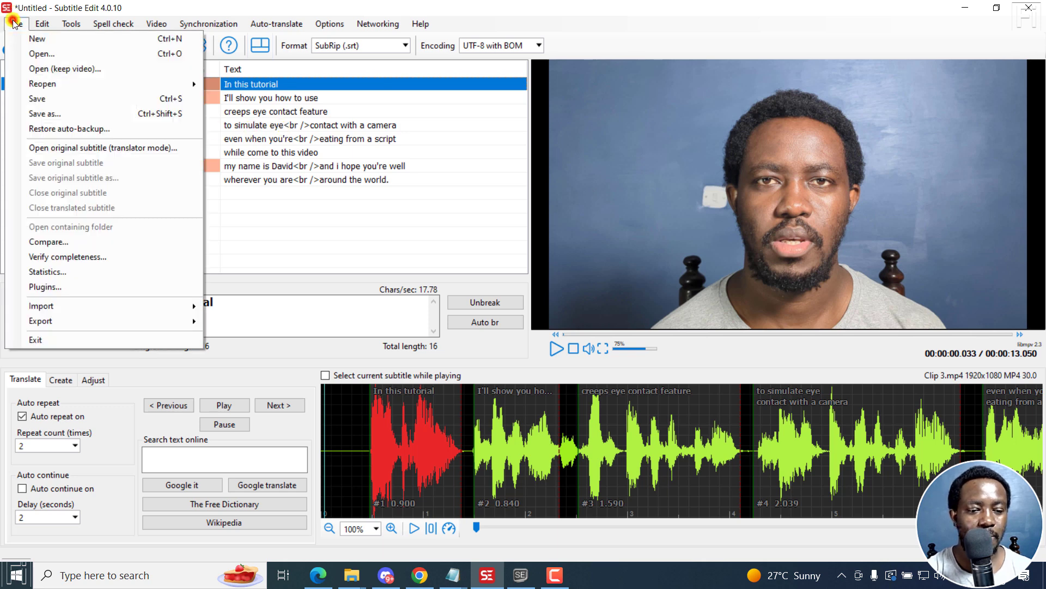
Step: Export as plain text with Merge all lines and Remove styling, saved as 'CLip 3 - Vosk'
left_click(40, 321)
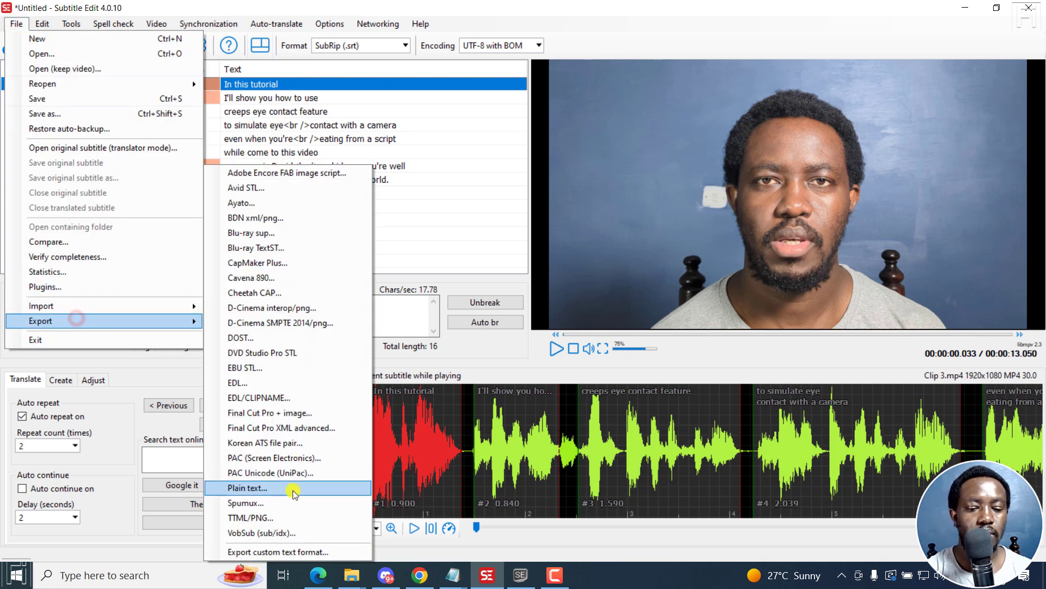
left_click(246, 488)
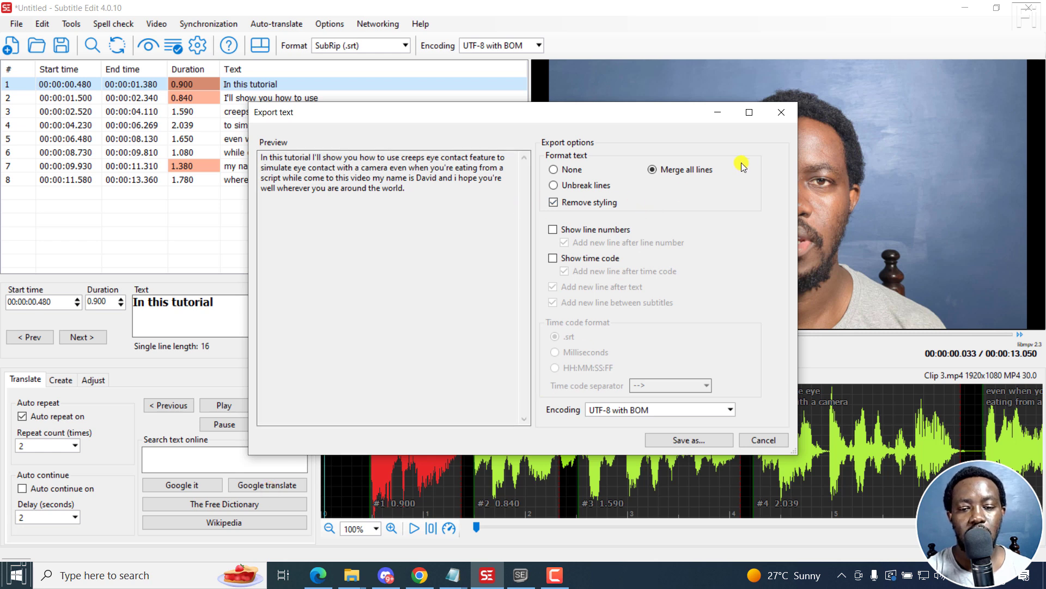
mouse_move(637, 169)
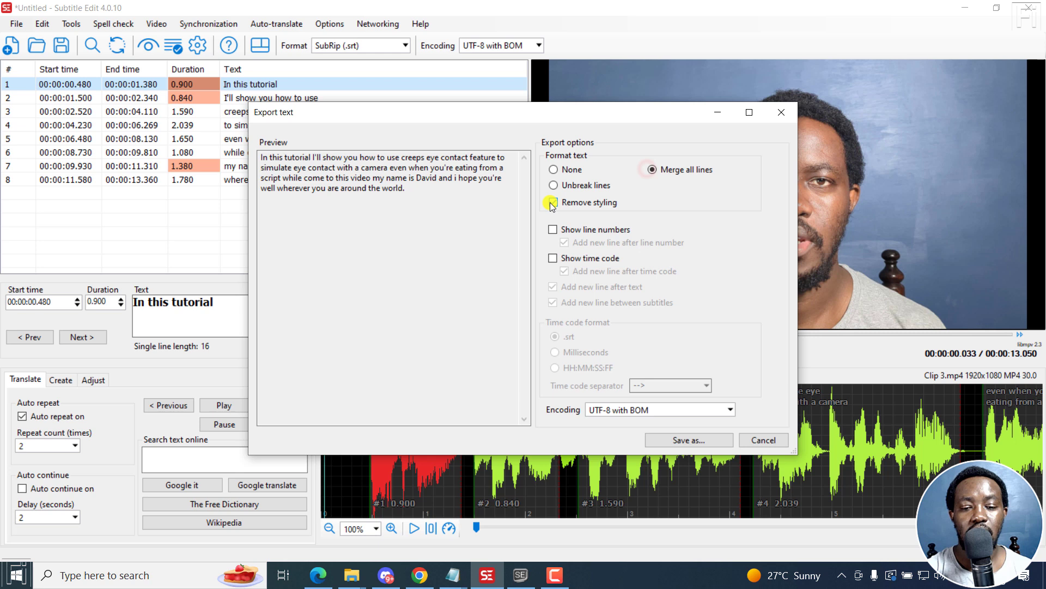
left_click(553, 202)
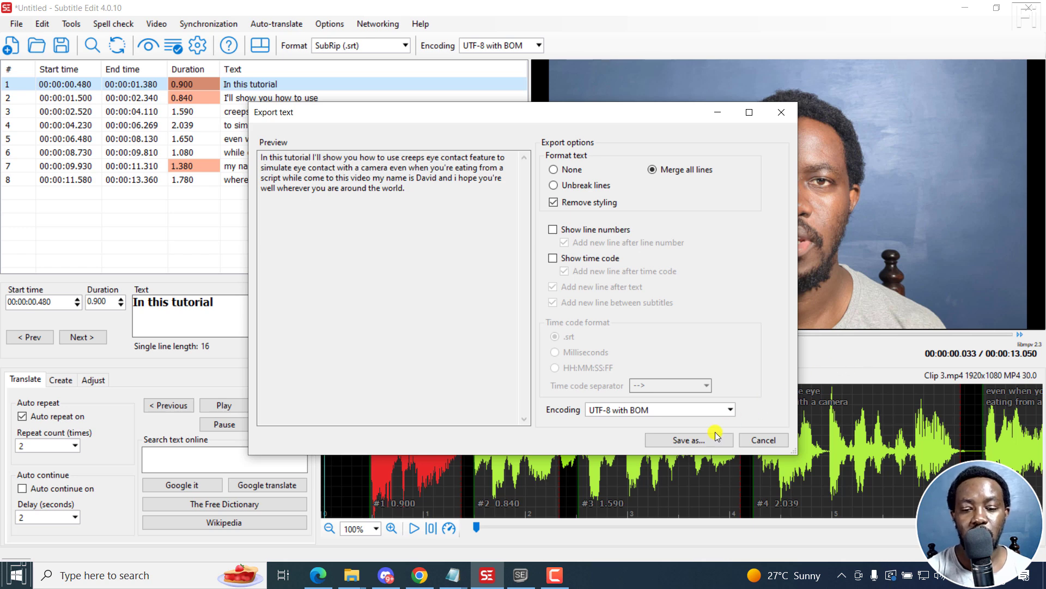
left_click(689, 439)
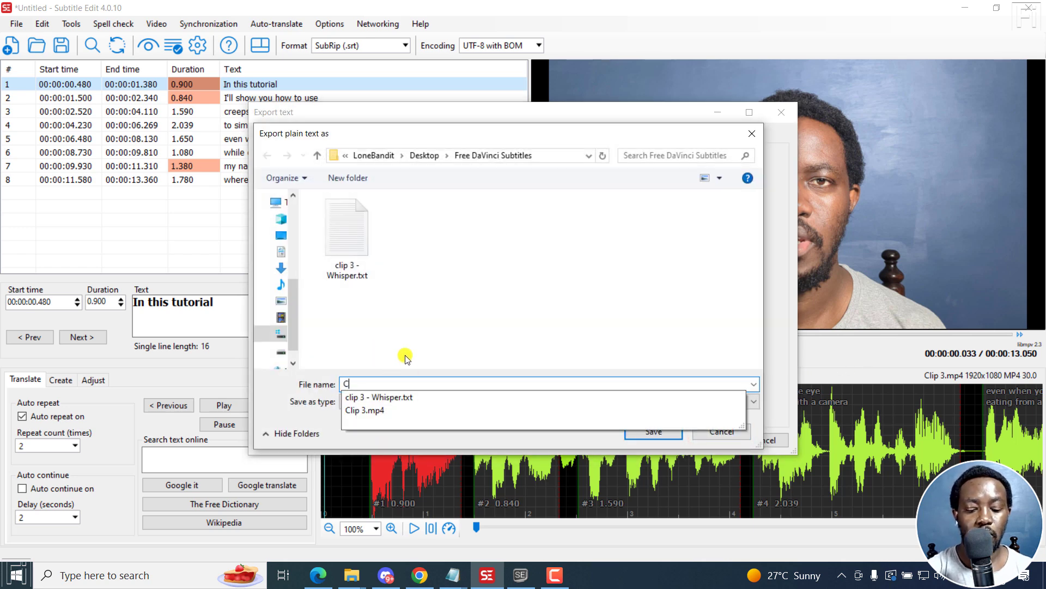
type("Lip 3 - Vosk")
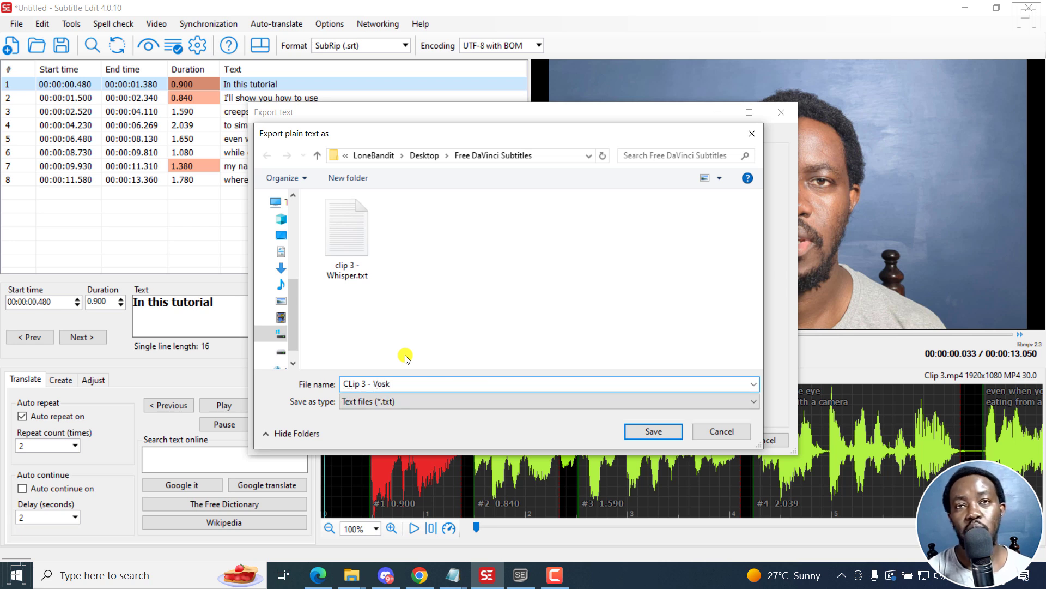
mouse_move(661, 451)
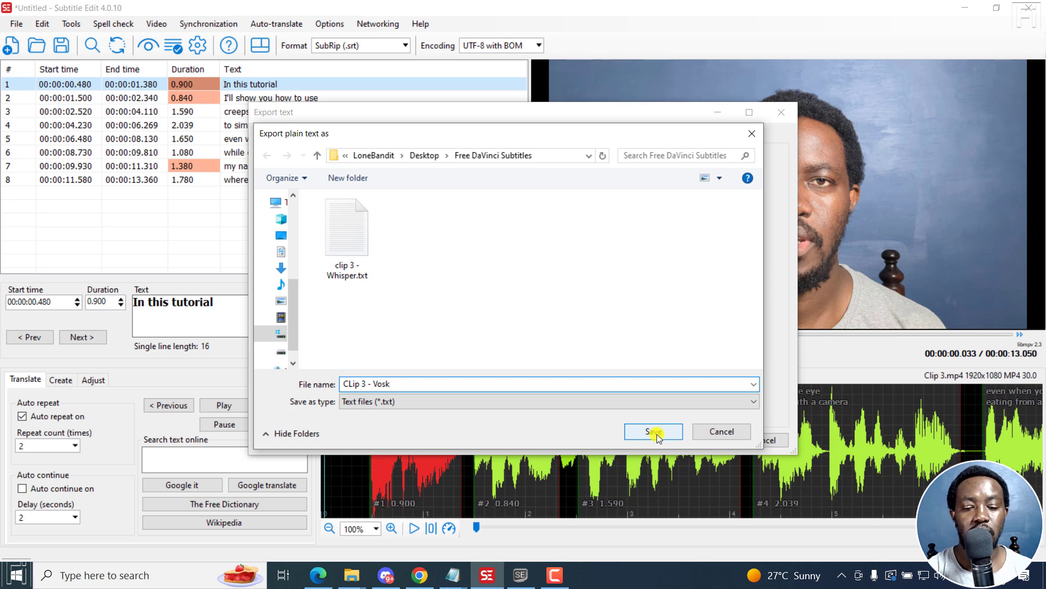
left_click(653, 431)
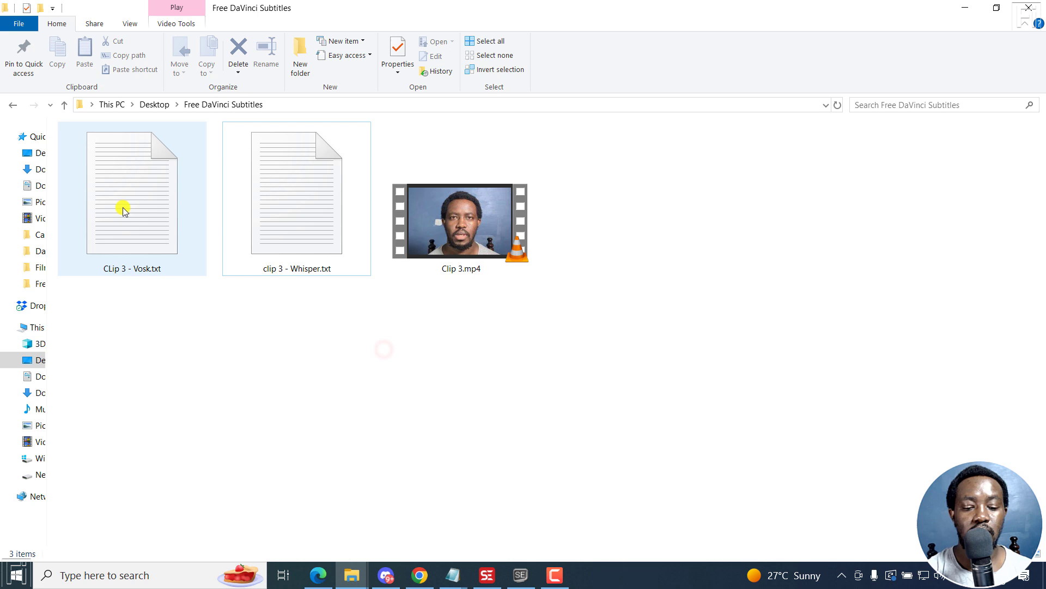
Step: Open CLip 3 - Vosk.txt from File Explorer to view the Vosk transcript
double_click(131, 191)
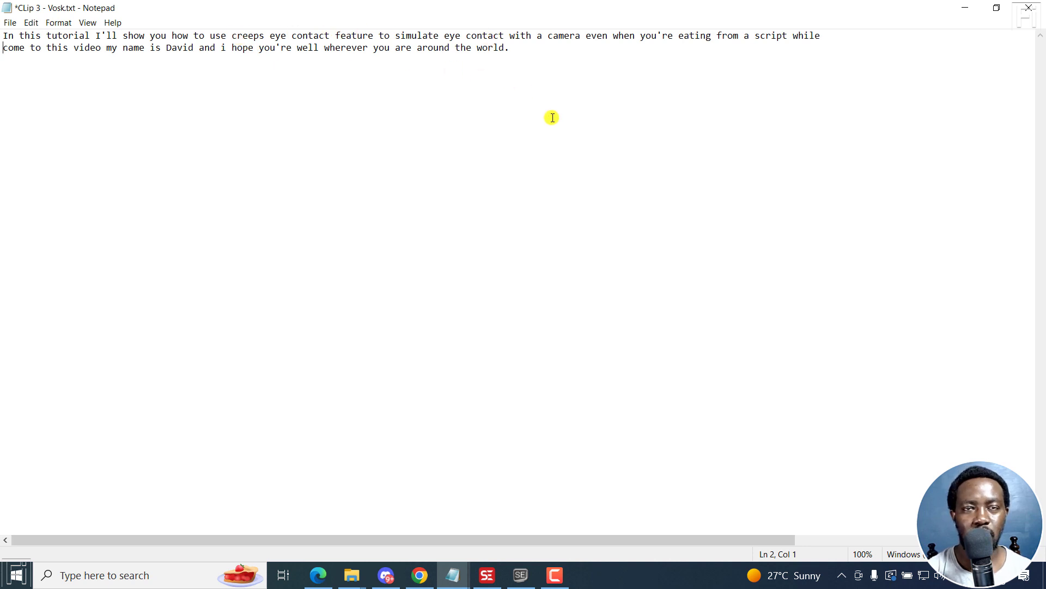
mouse_move(607, 176)
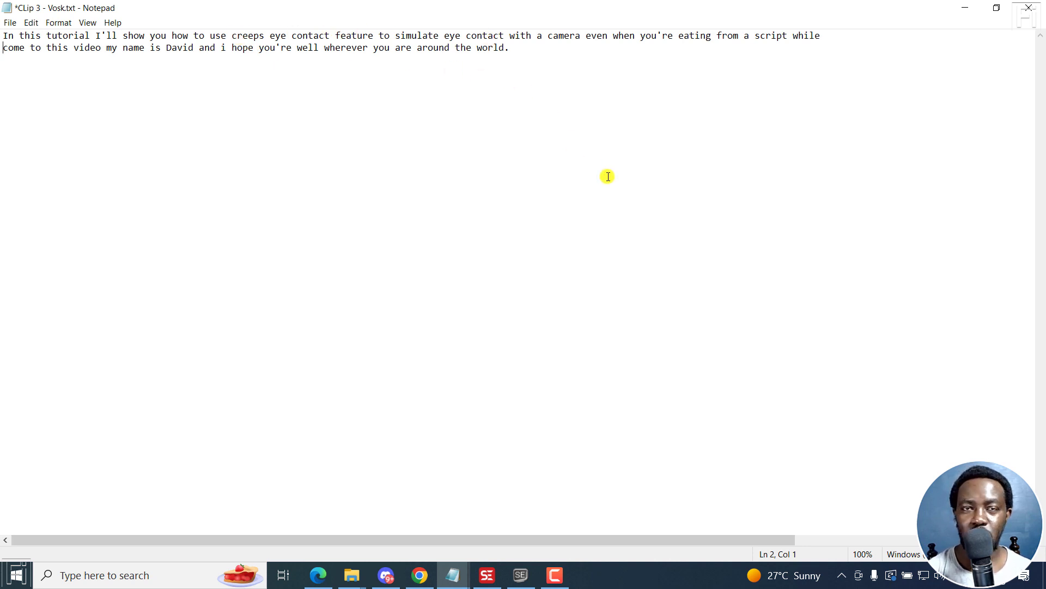
mouse_move(892, 61)
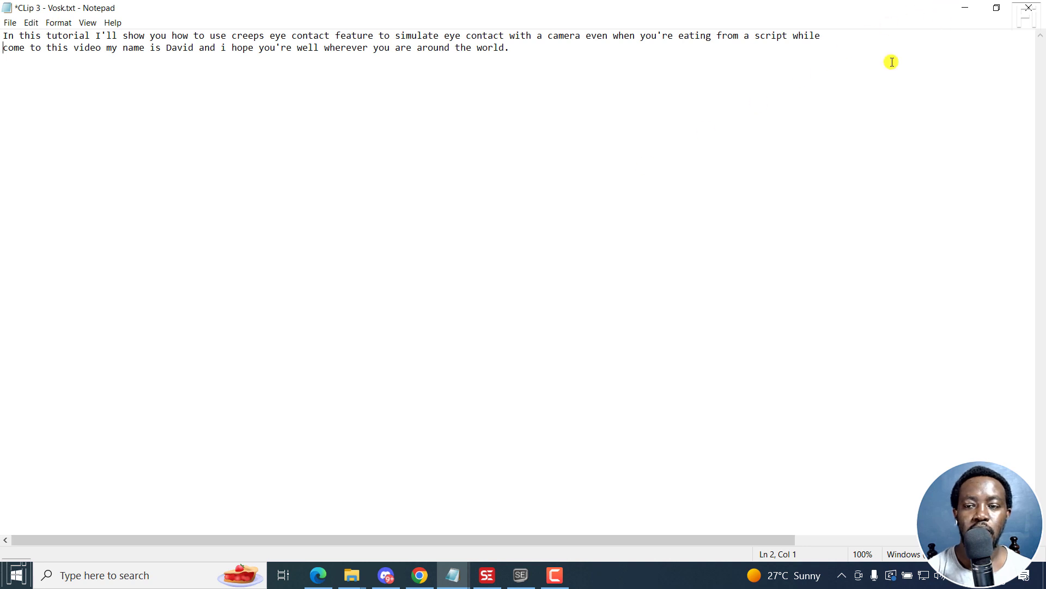
mouse_move(453, 574)
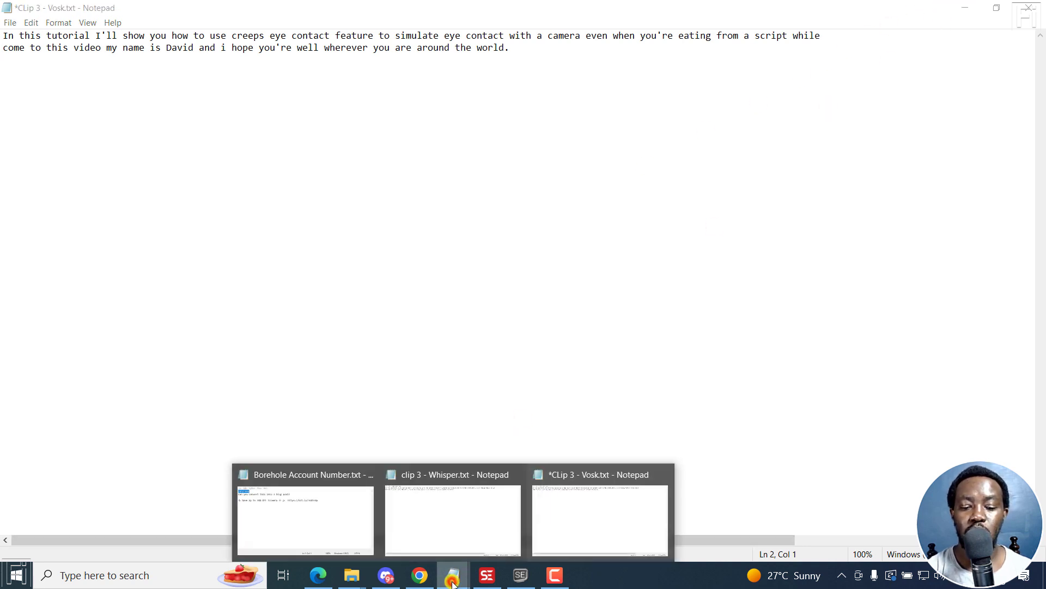